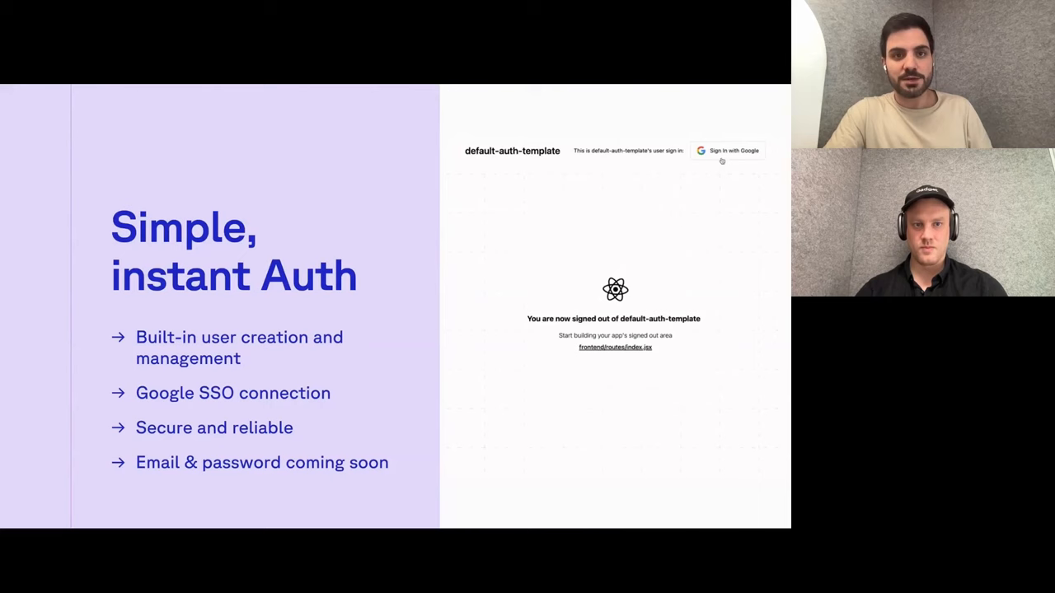
mouse_move(629, 228)
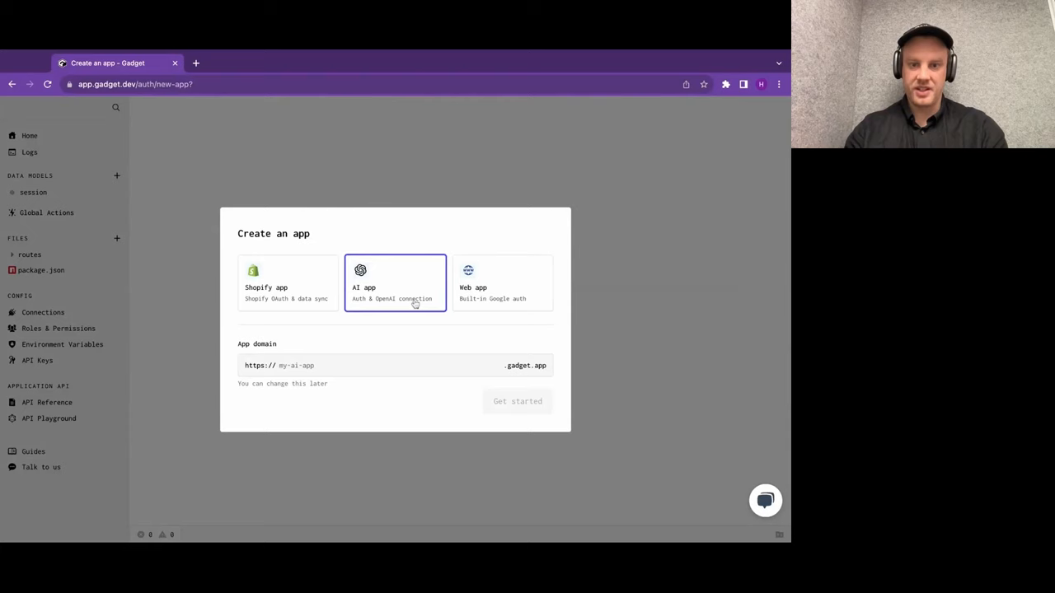
Browse the AI app and Shopify app options in the Create an app dialog.
click(287, 284)
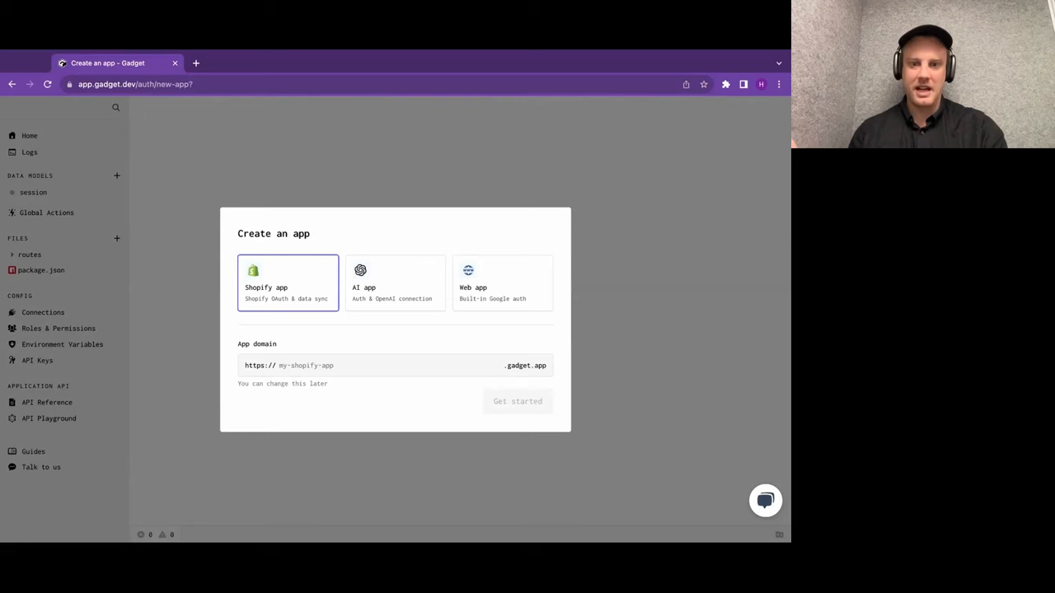
click(501, 283)
text(my-cool-web-app)
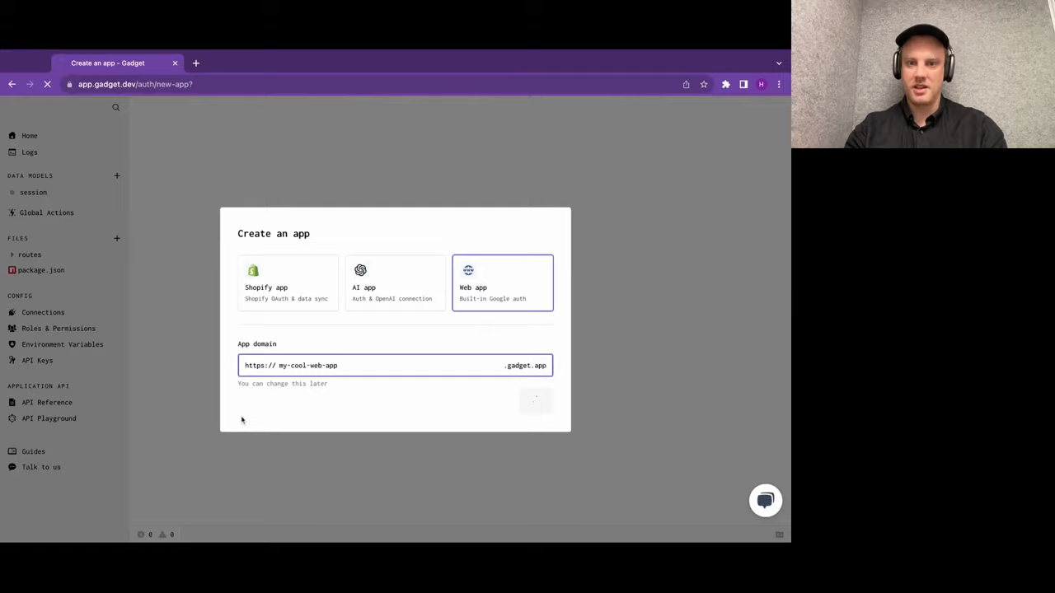
Confirm creating my-cool-web-app, then view its generated user data model.
click(534, 401)
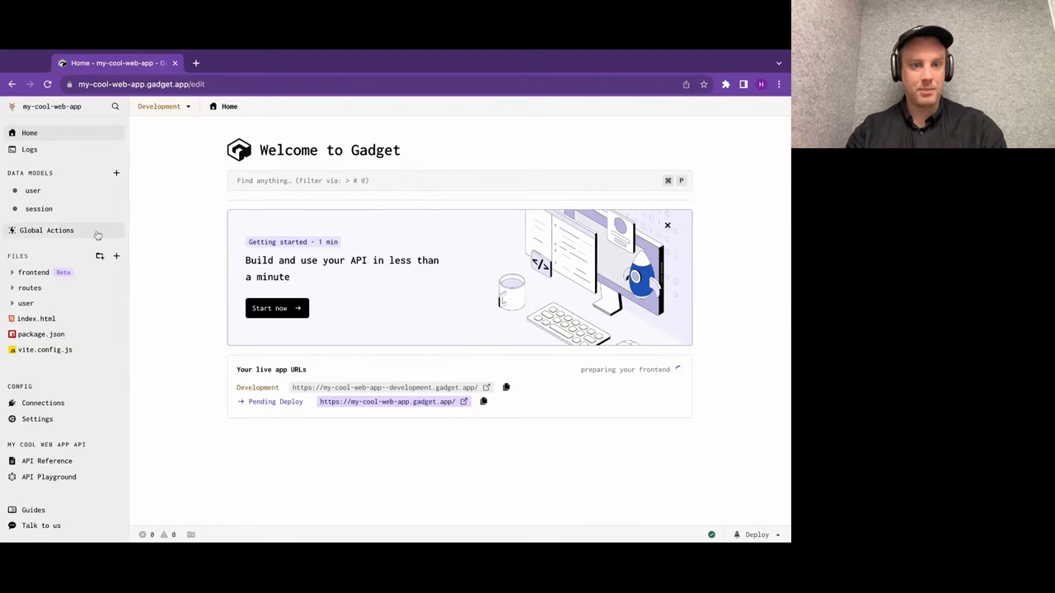
click(33, 191)
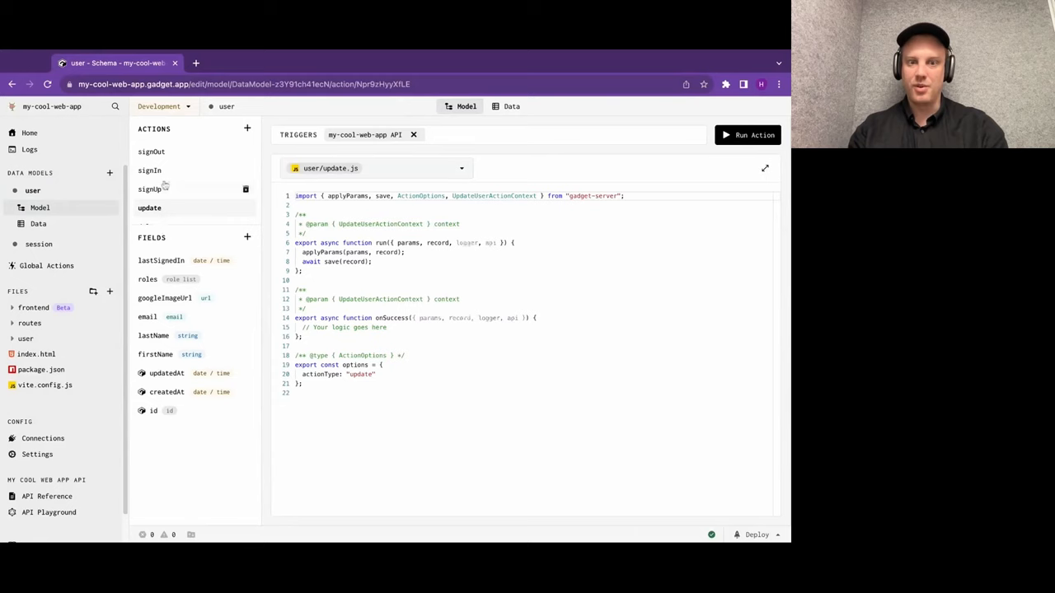
View the user signIn action and package.json, then load the app's development site in a new tab.
click(150, 170)
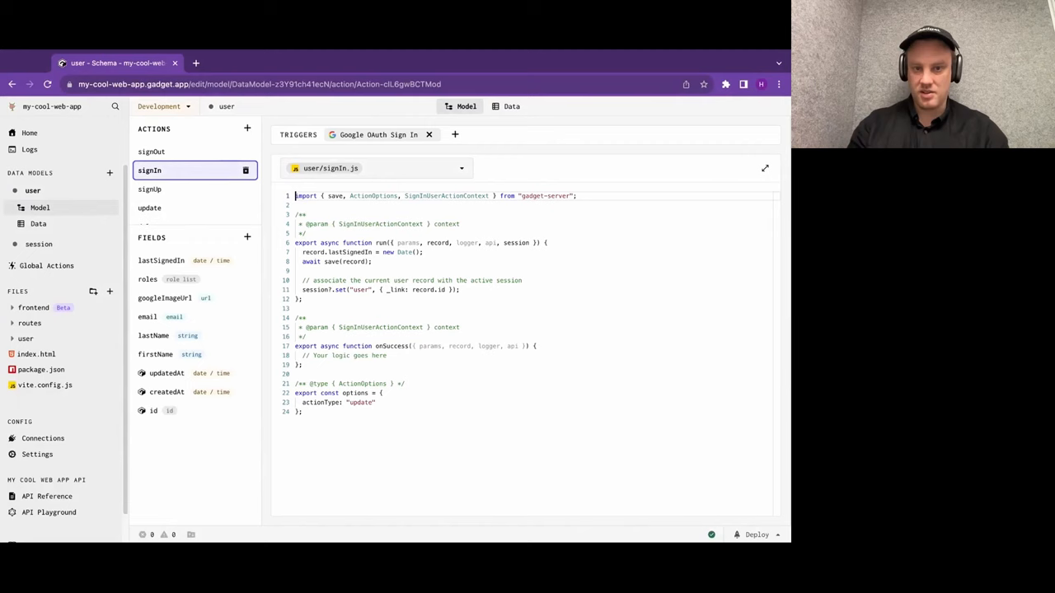
click(149, 188)
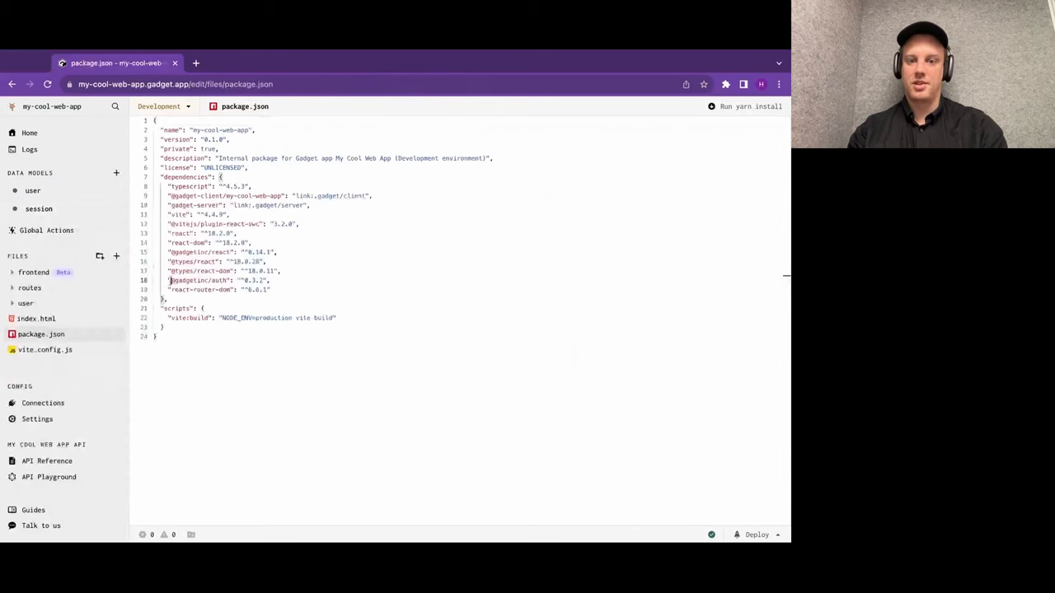
click(194, 62)
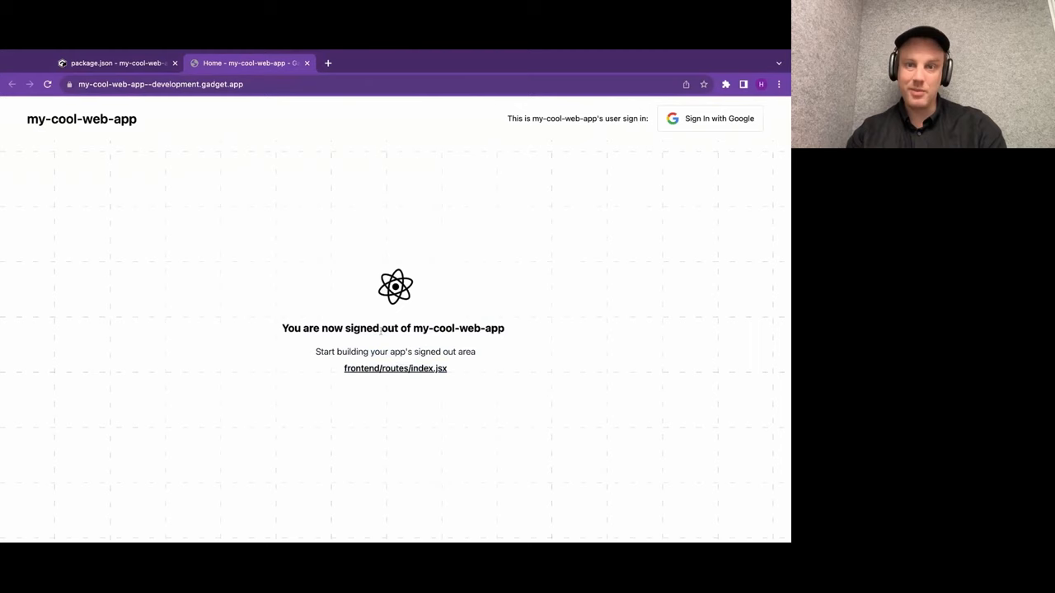
Sign into the dev site with Google, check the new user record in Gadget, then bring up the app menu.
click(46, 84)
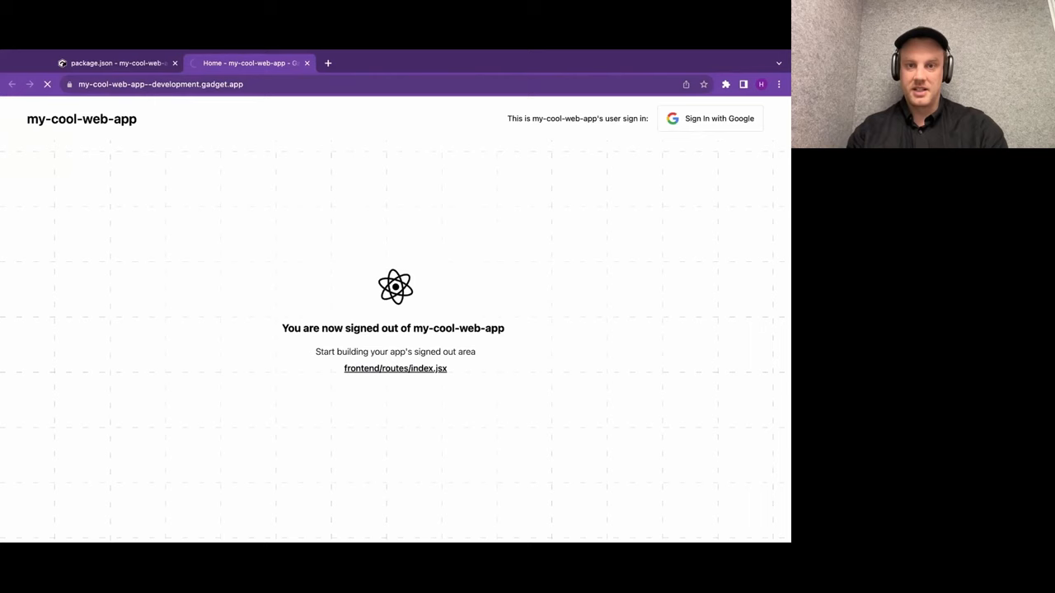
click(709, 118)
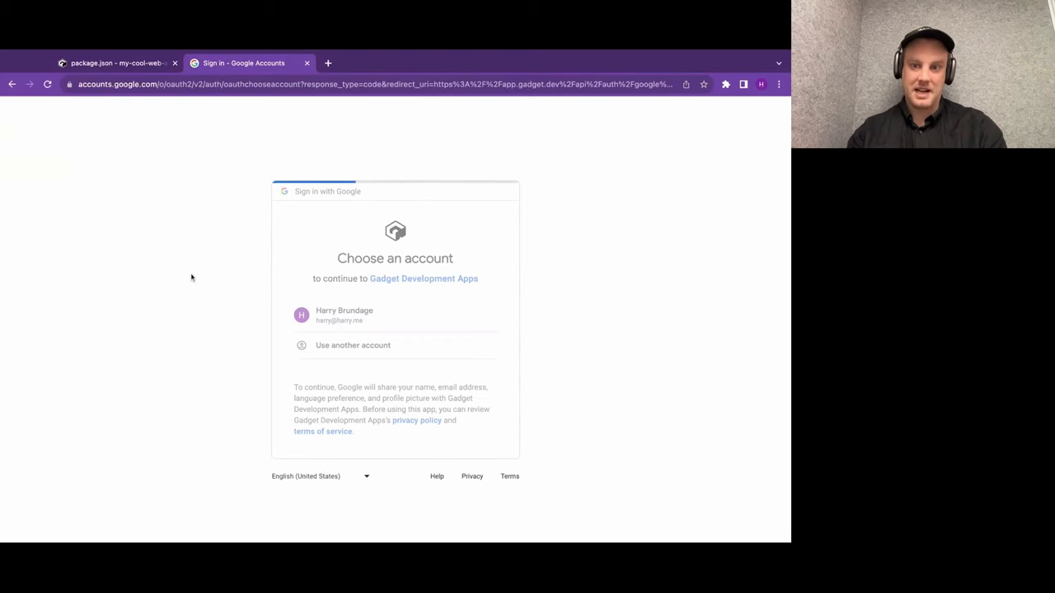
click(344, 315)
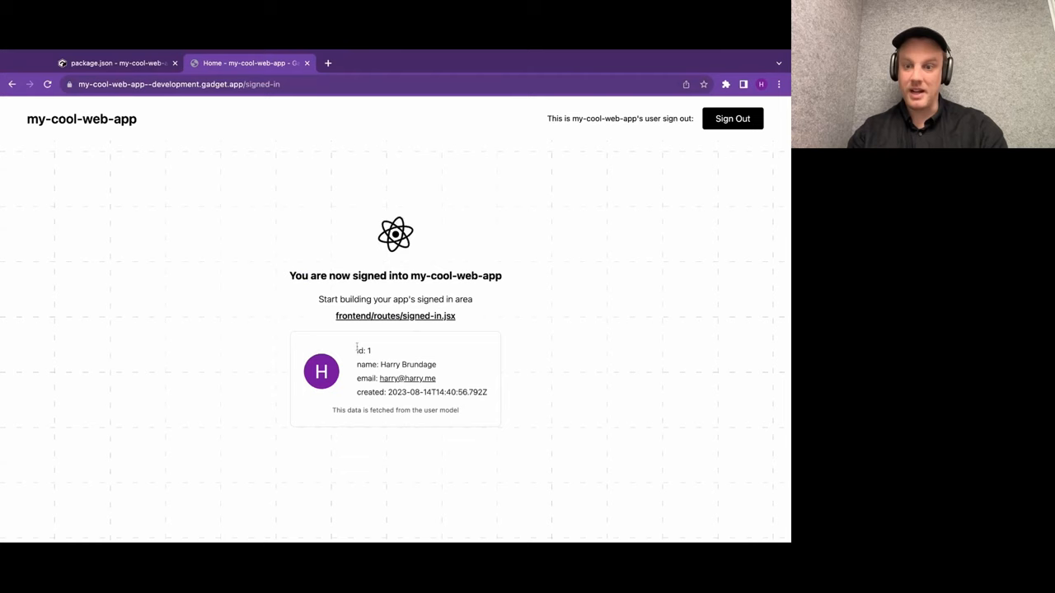
click(115, 62)
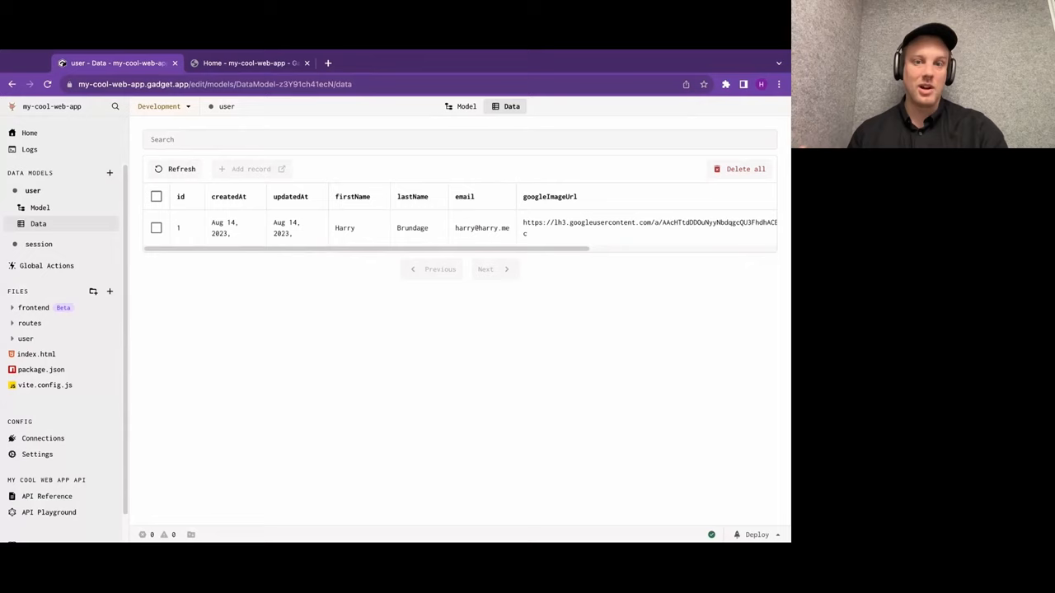
click(53, 106)
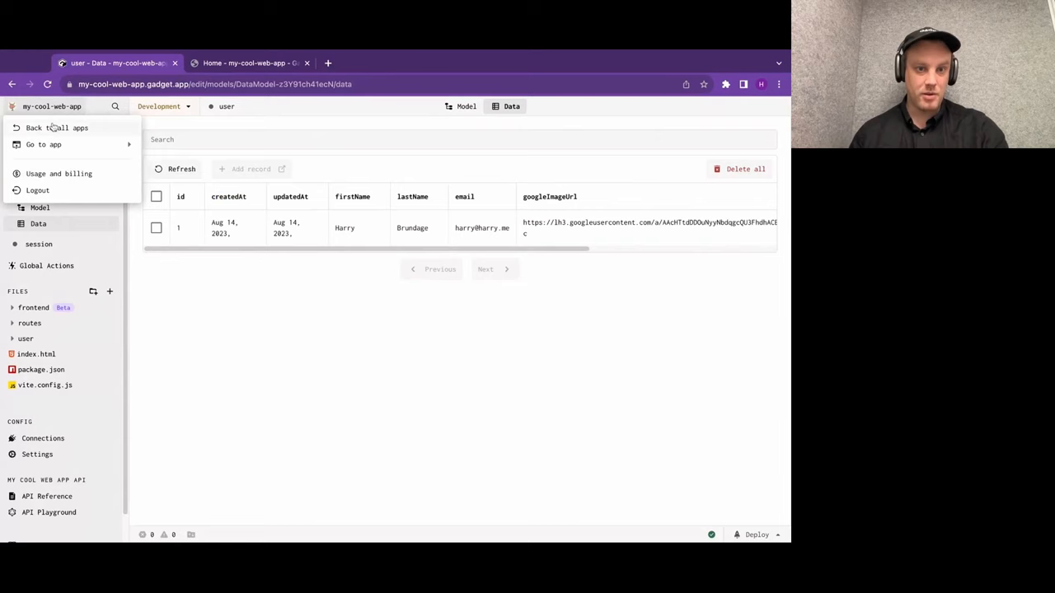
Return to all apps, create my-cool-new-ai-app, and launch its development preview.
click(56, 129)
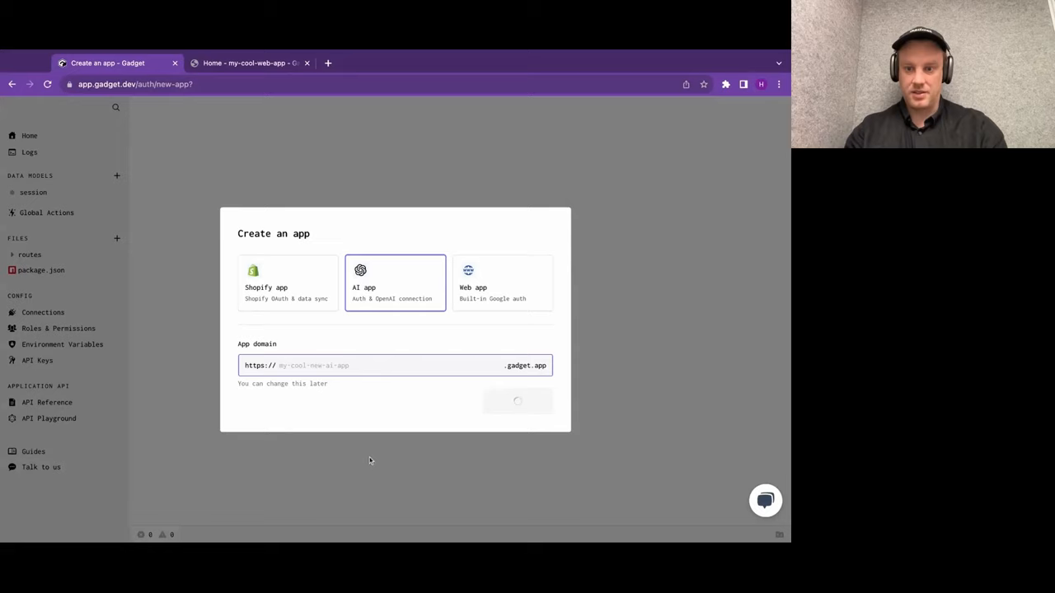
click(518, 400)
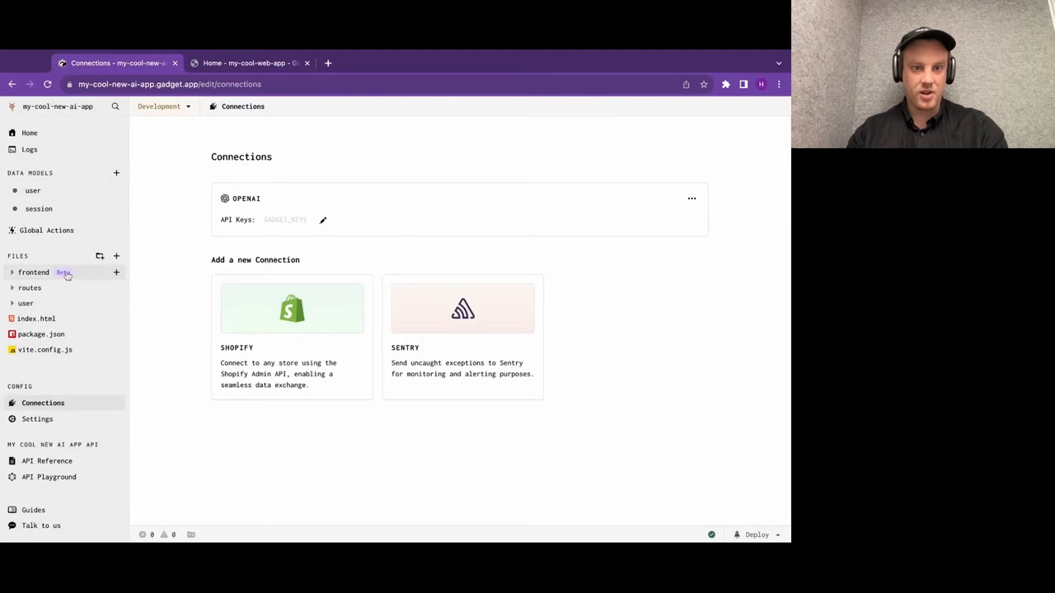
click(247, 62)
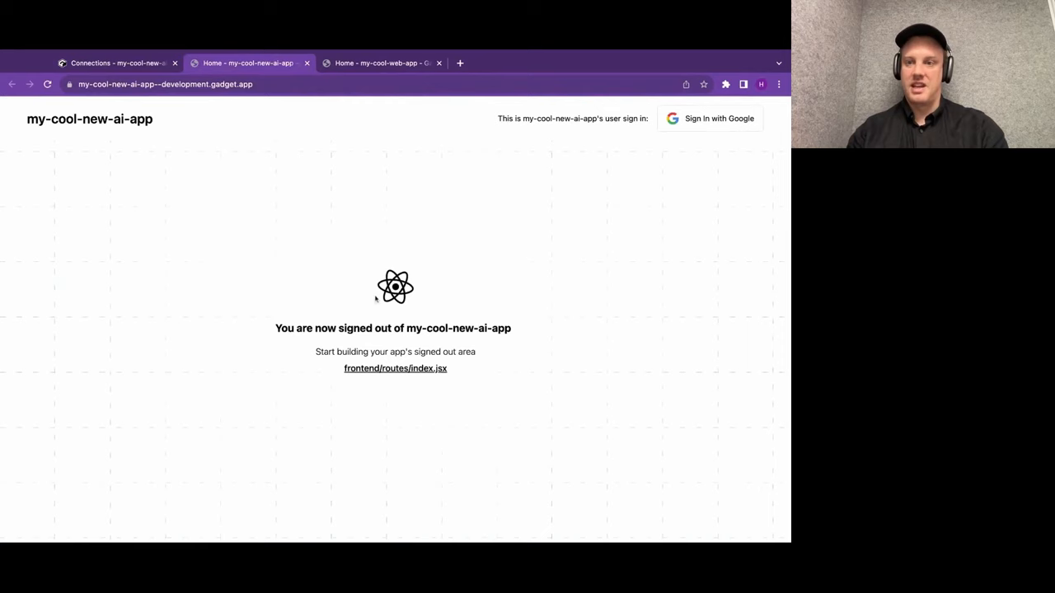
Sign into the preview with Google and send GPT the message 'hello, who are you'.
click(708, 119)
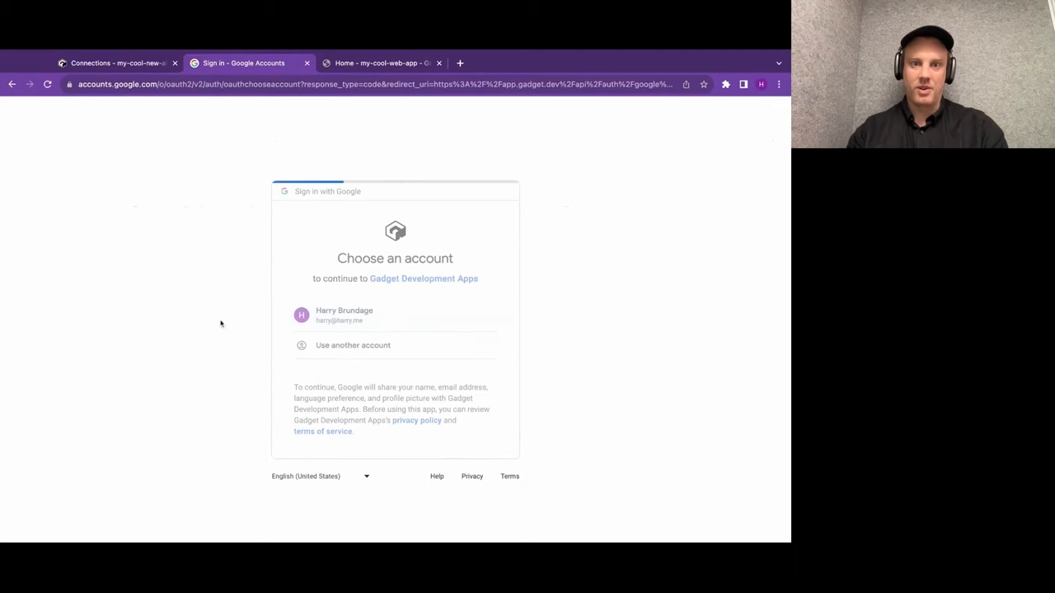
click(343, 315)
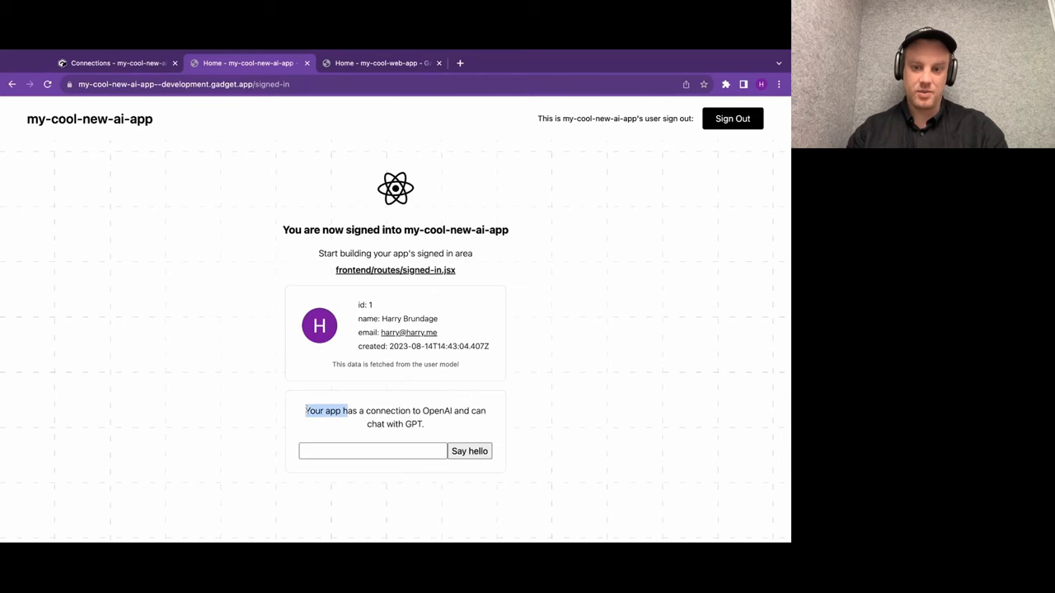
click(373, 452)
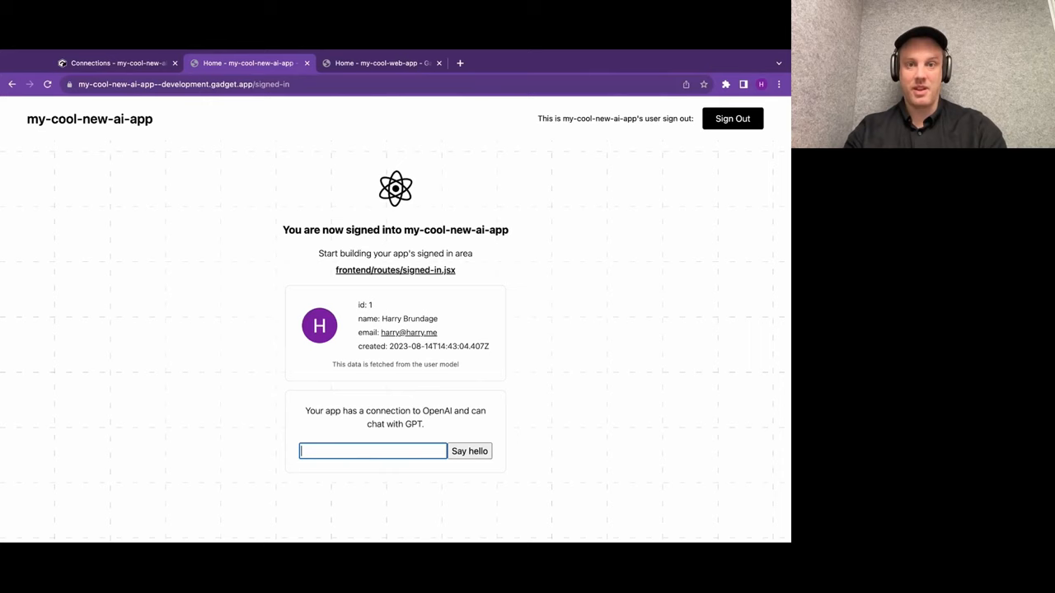
text(hello, who are you)
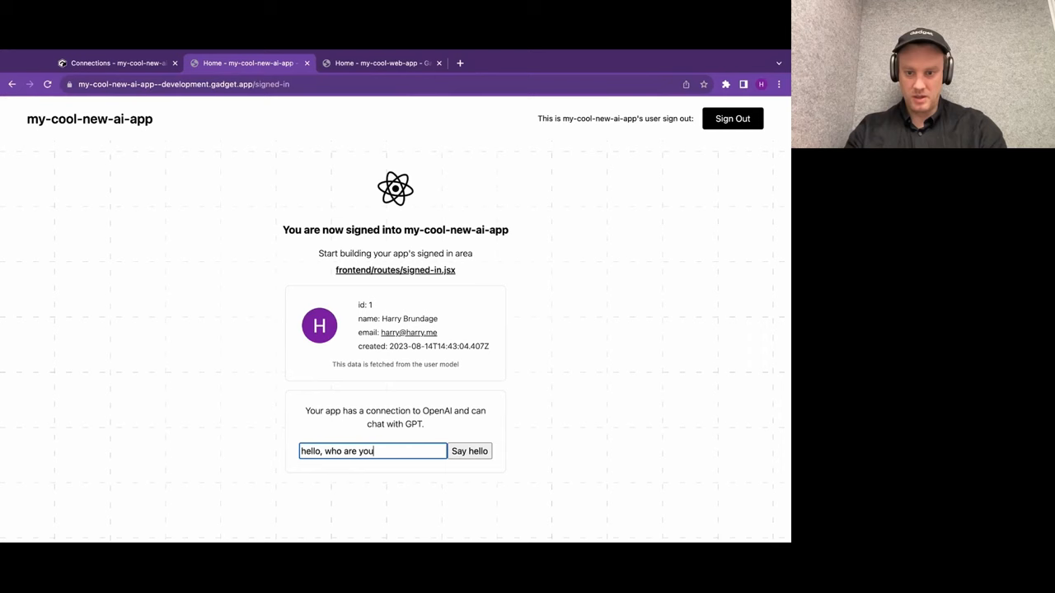
click(468, 452)
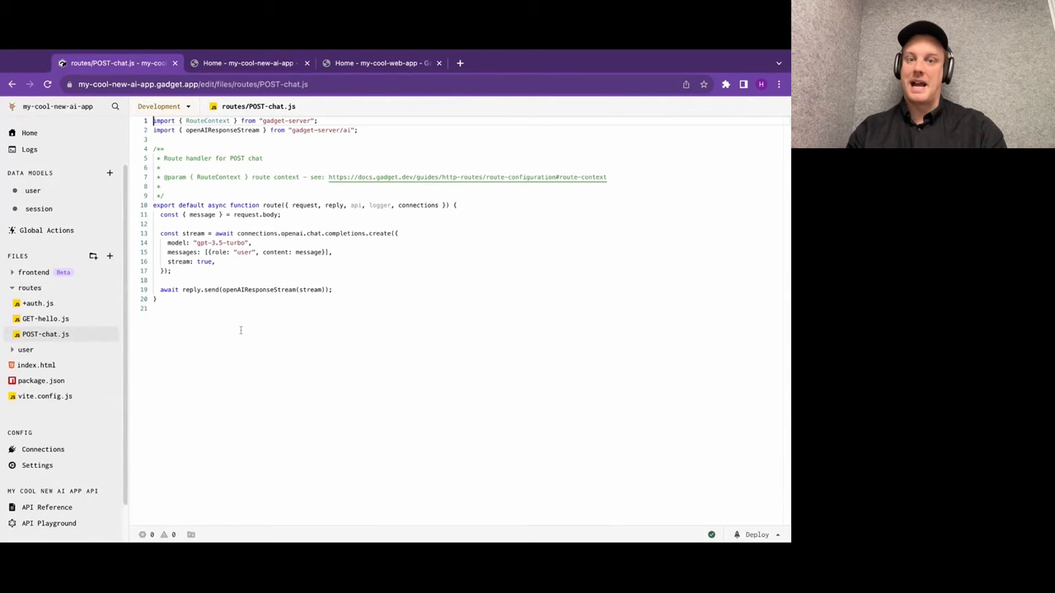
click(300, 234)
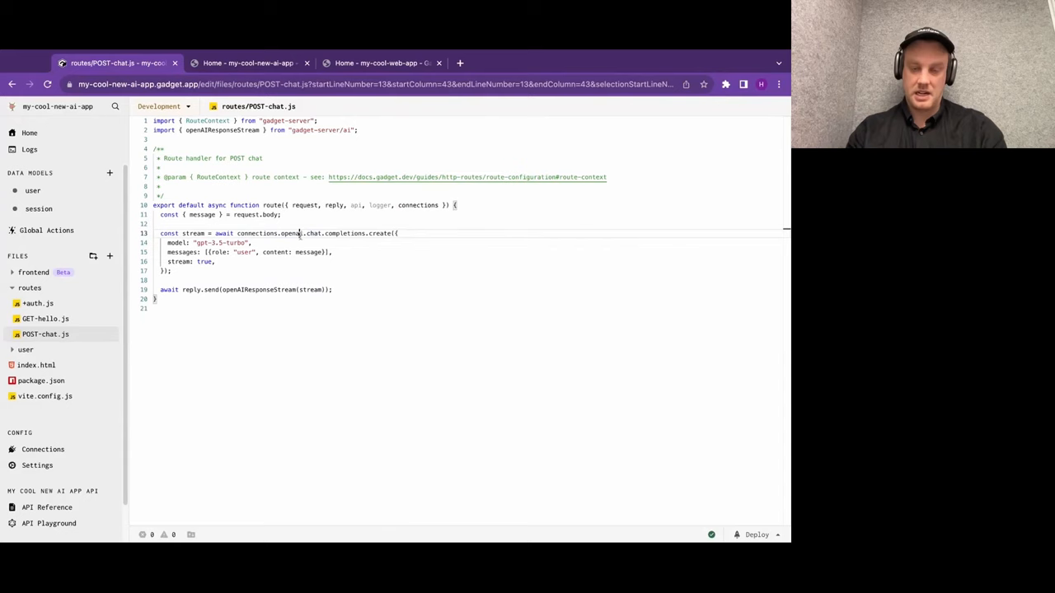
double_click(290, 234)
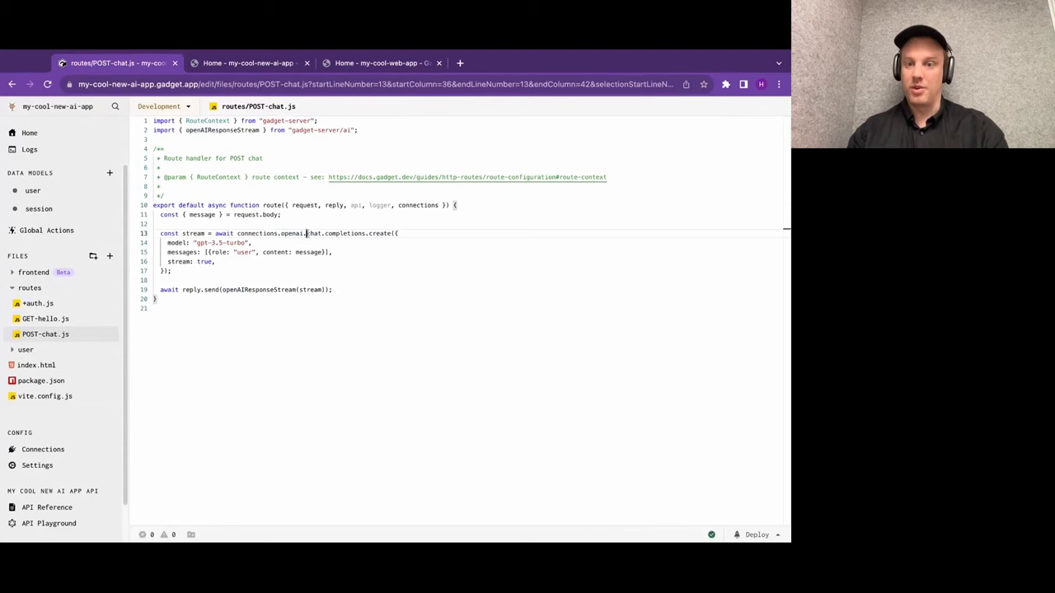
drag(305, 234, 153, 280)
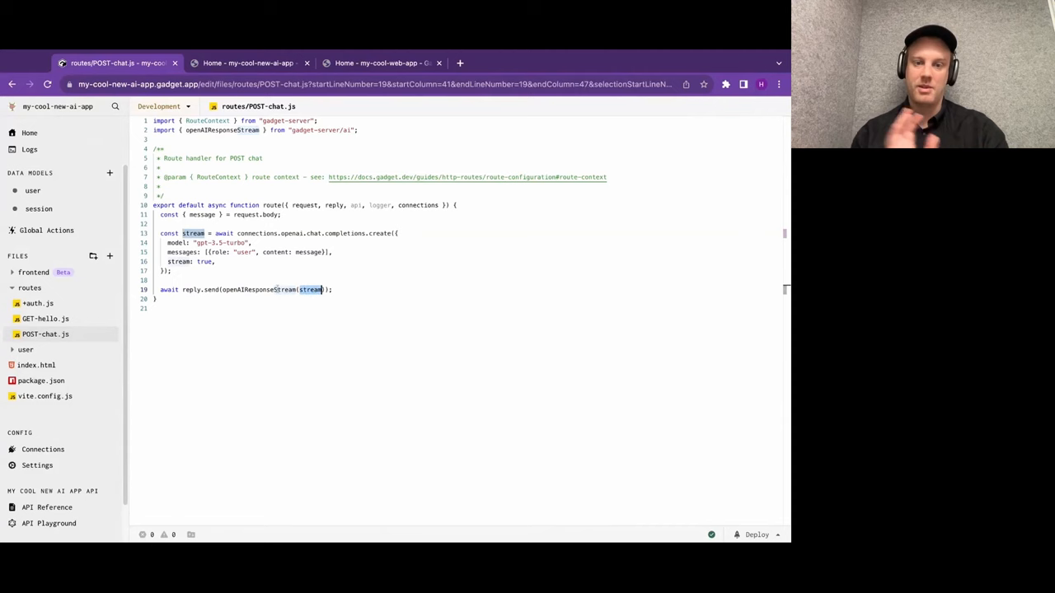
click(51, 333)
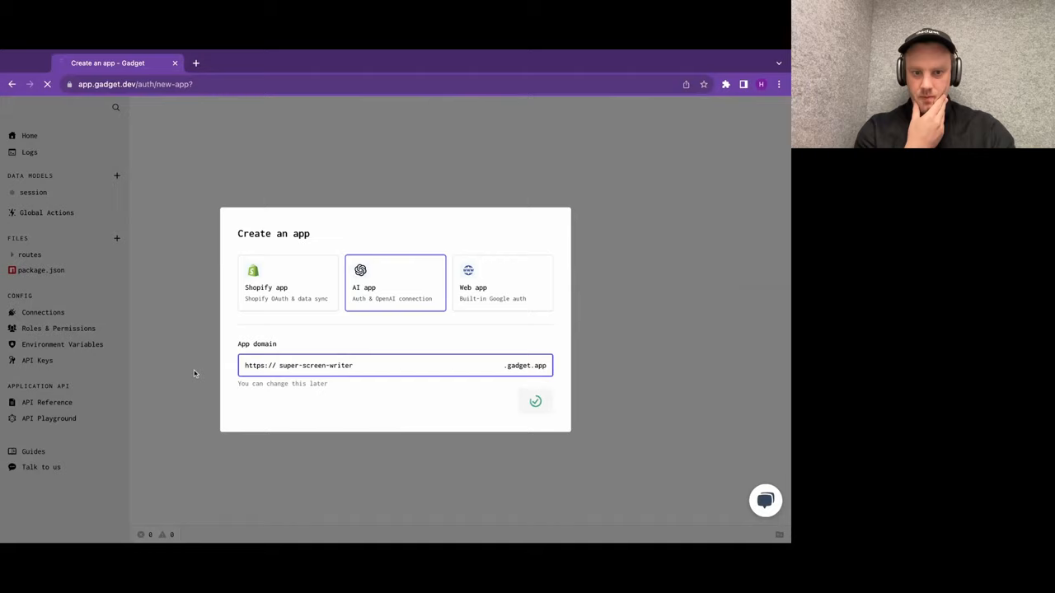
Confirm creating the super-screen-writer AI app.
click(534, 402)
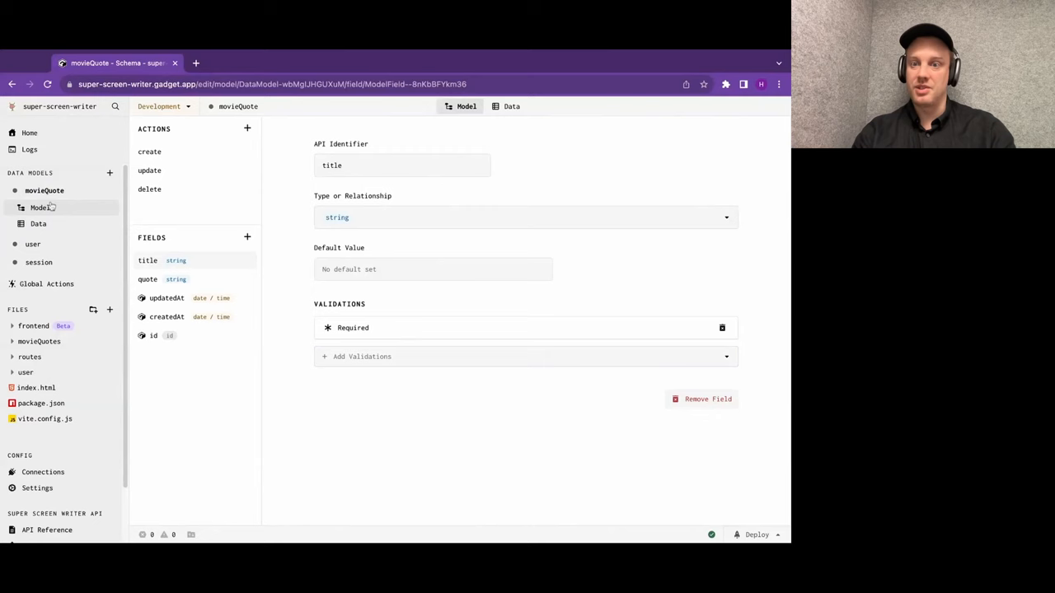
Bring up the Super Screen Writer app's generated API reference.
click(46, 531)
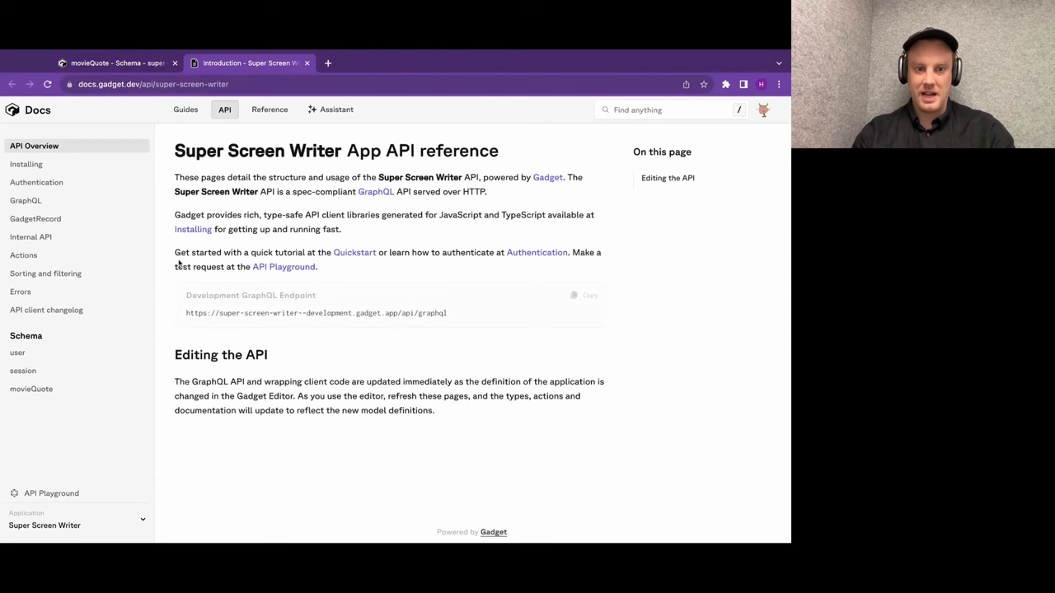
Read the movieQuote model's API docs, then return to the Gadget tab's movieQuote data table.
click(30, 389)
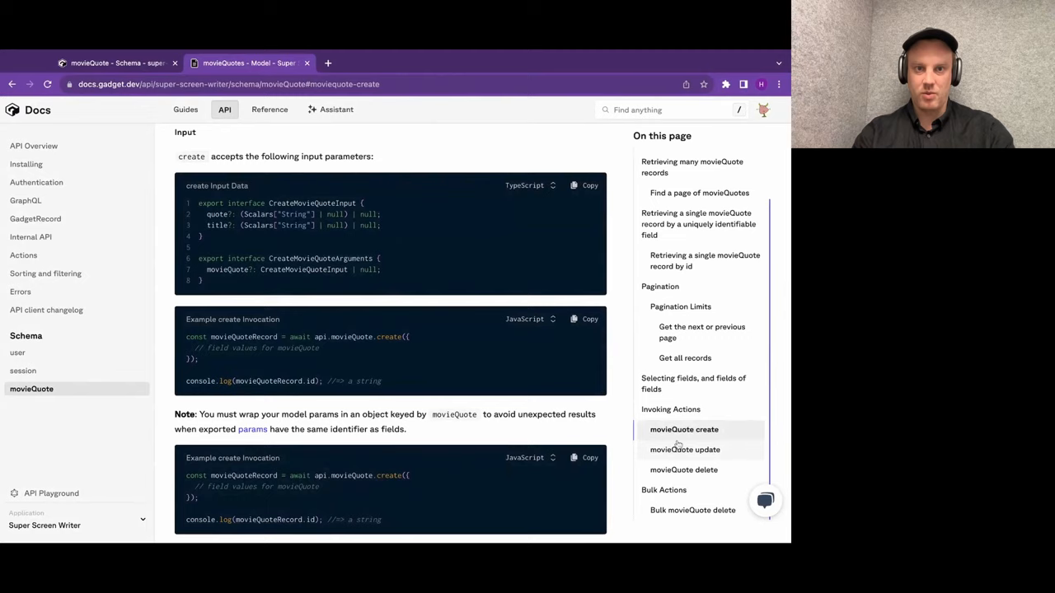
click(116, 62)
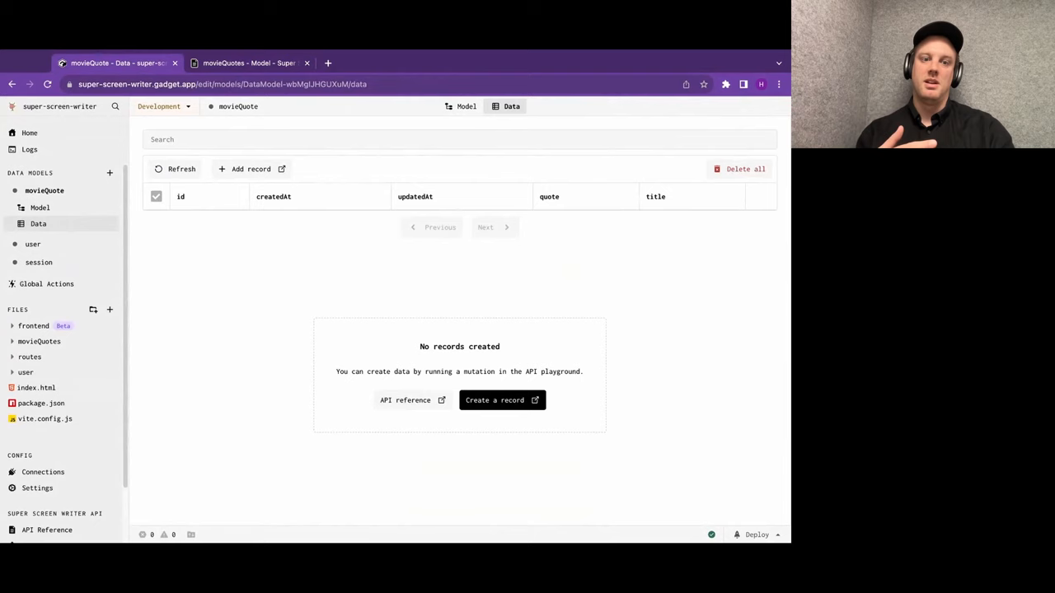
View the movieQuote create action code, then switch to the browser tab with the 3D vector plot.
click(465, 105)
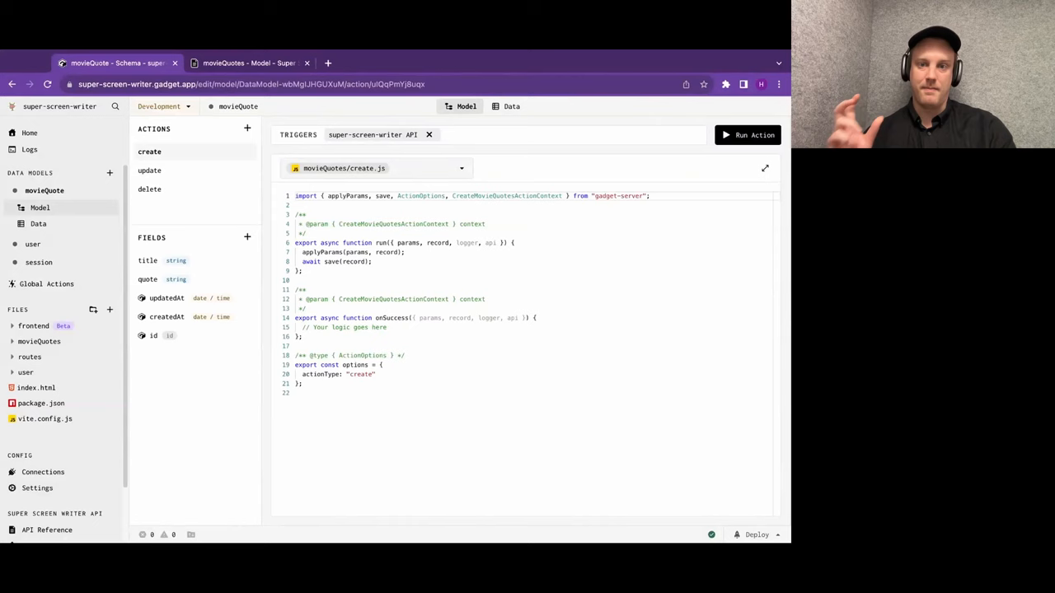
click(326, 63)
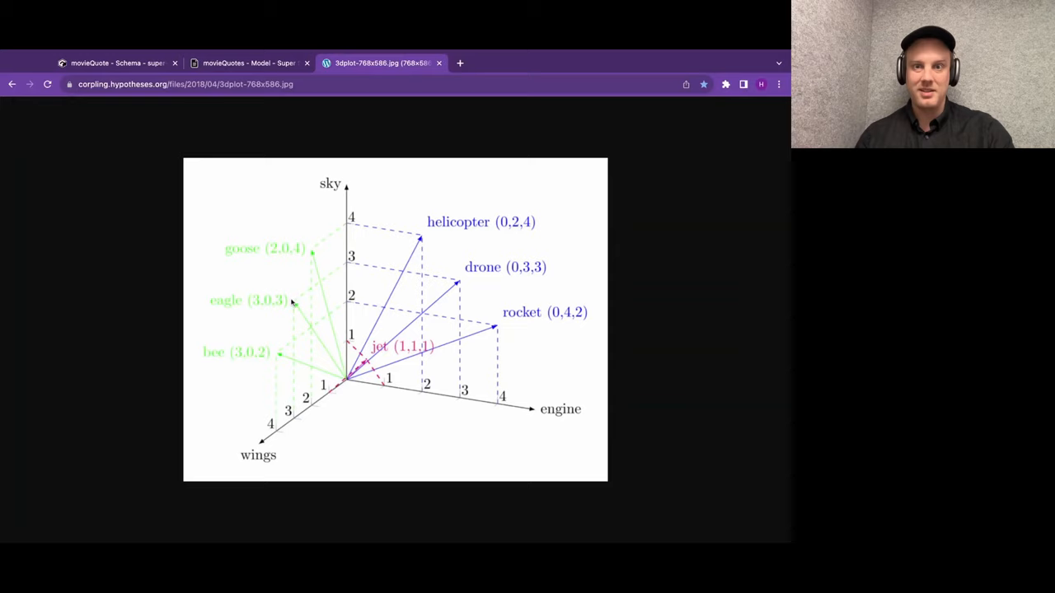
mouse_move(458, 316)
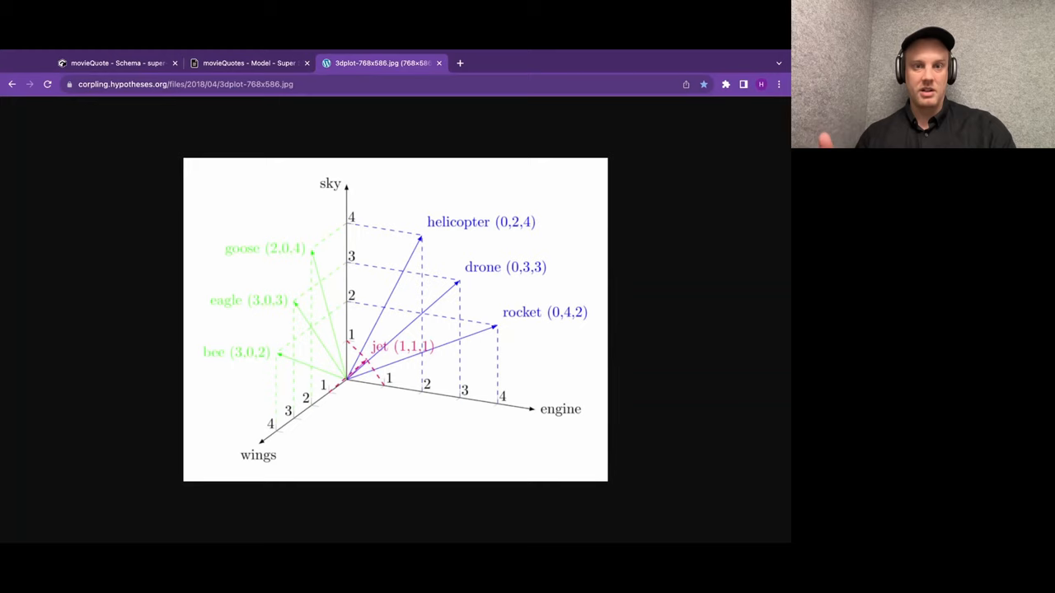
Add an embedding field to movieQuote and head to the Global Actions area.
click(115, 63)
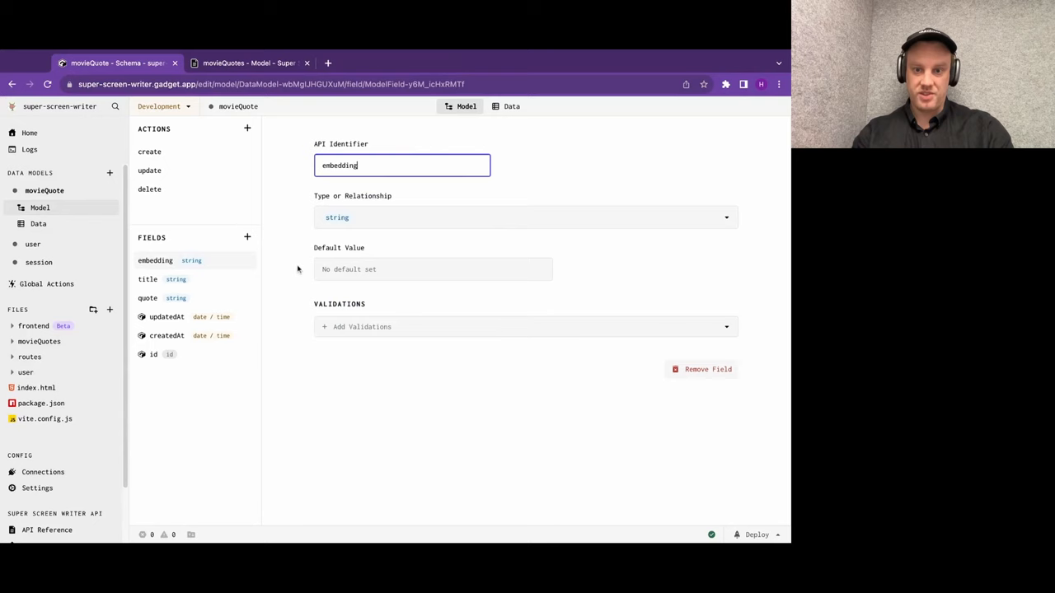
click(525, 218)
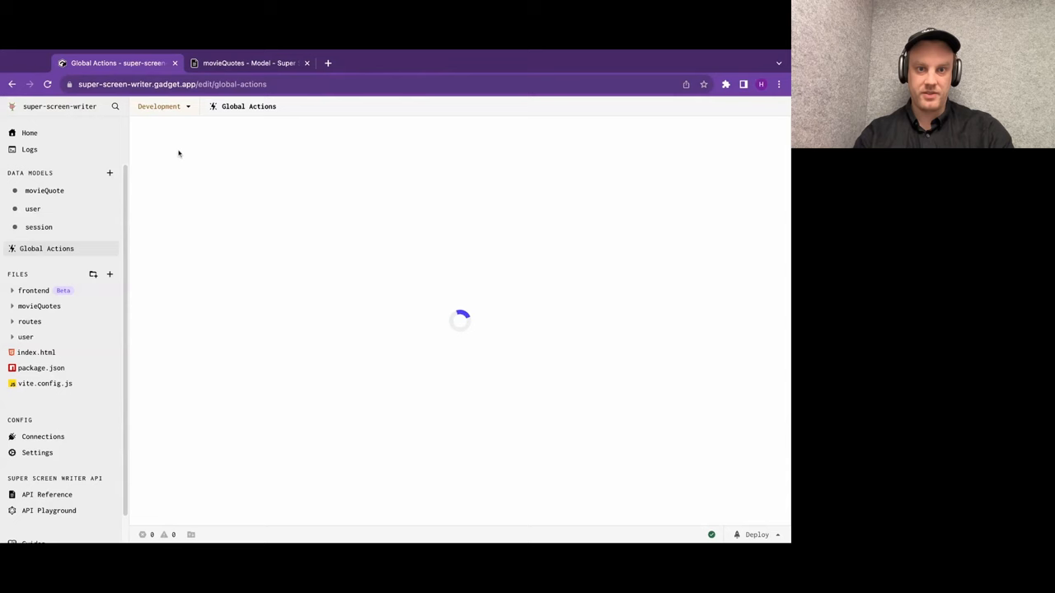
Name the new global action 'ingest' before checking the movie-quotes dataset preview.
text(ingest)
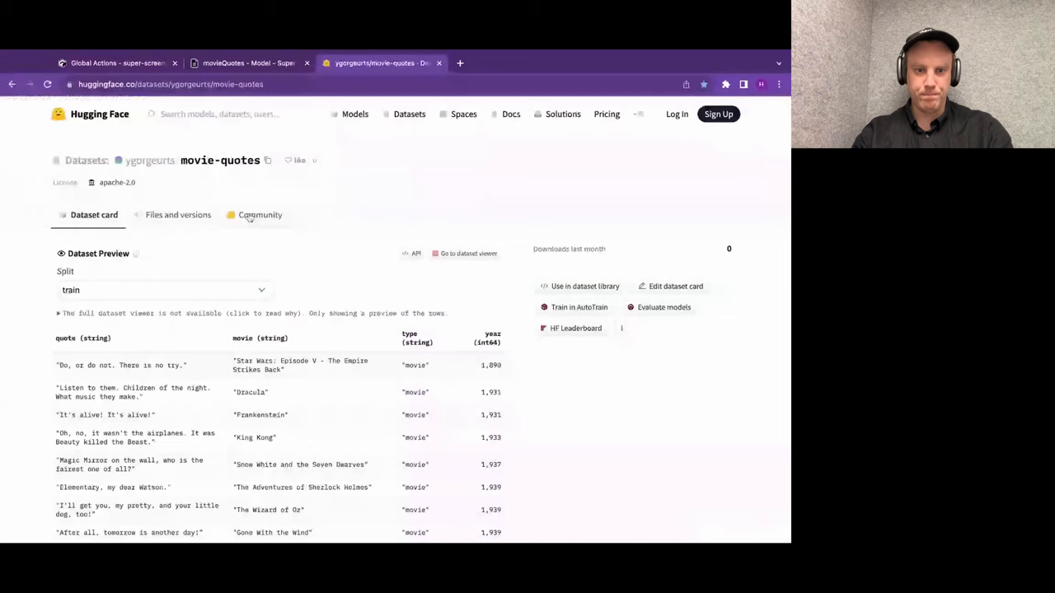
Review ingestData's row reshaping and embedding code, then bring up the playground to run it.
scroll(down, 3)
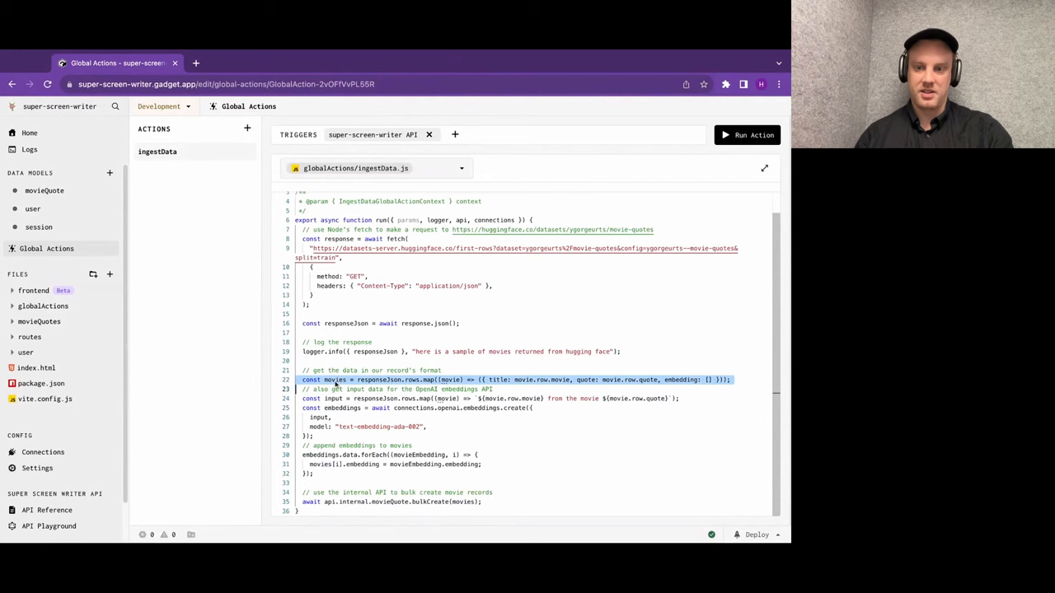
double_click(333, 397)
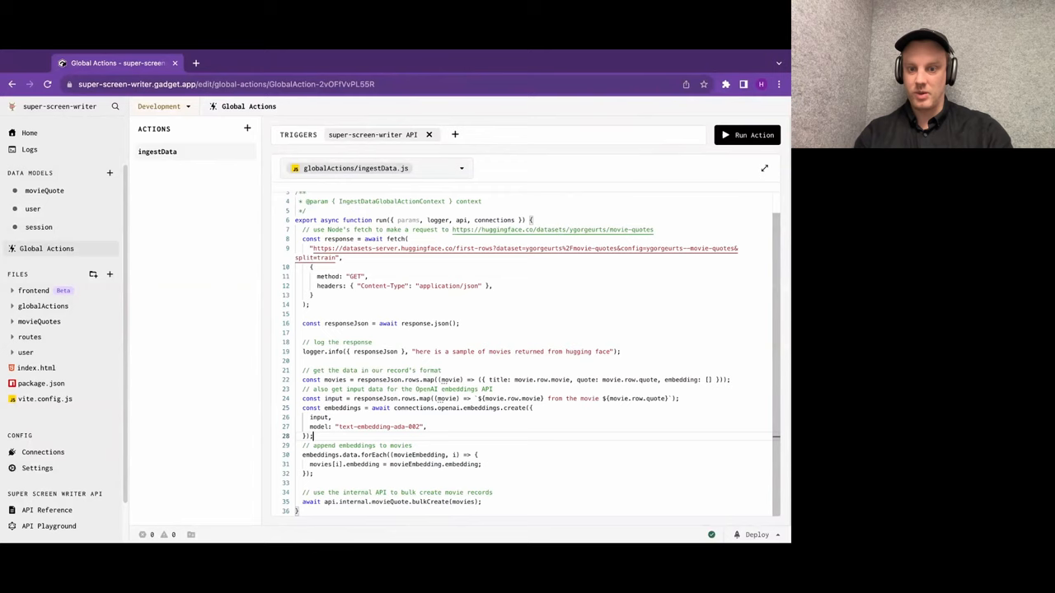
drag(303, 455, 313, 473)
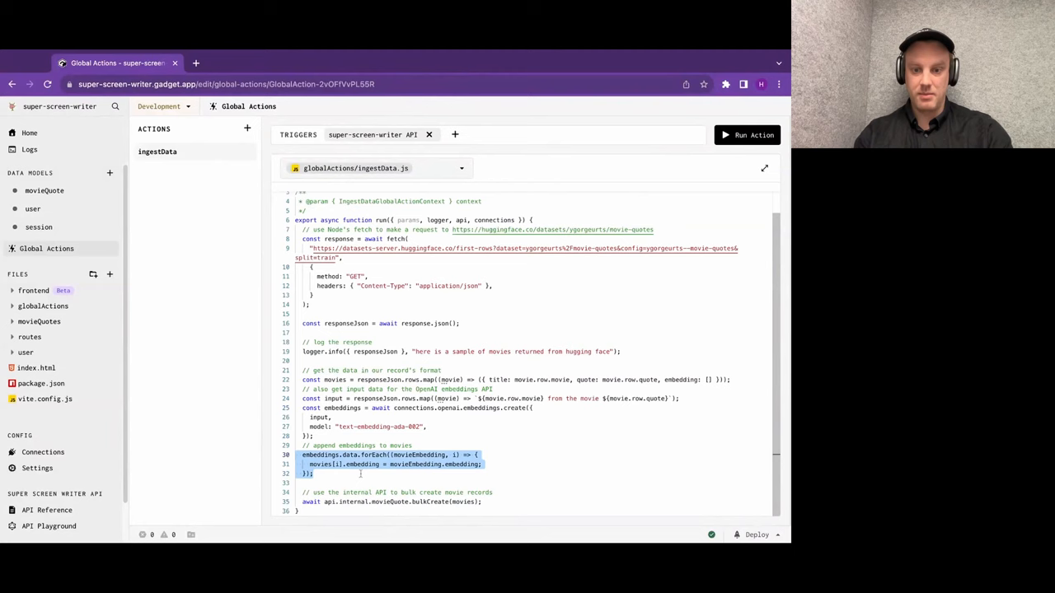
click(745, 135)
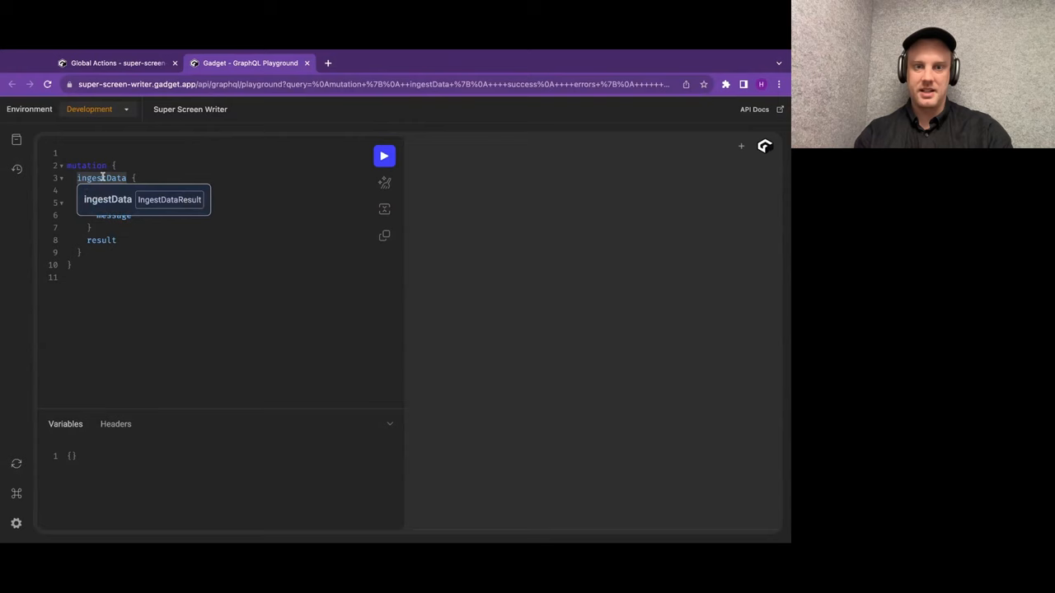
Execute the ingestData mutation in the GraphQL playground to load the movie quotes.
click(382, 155)
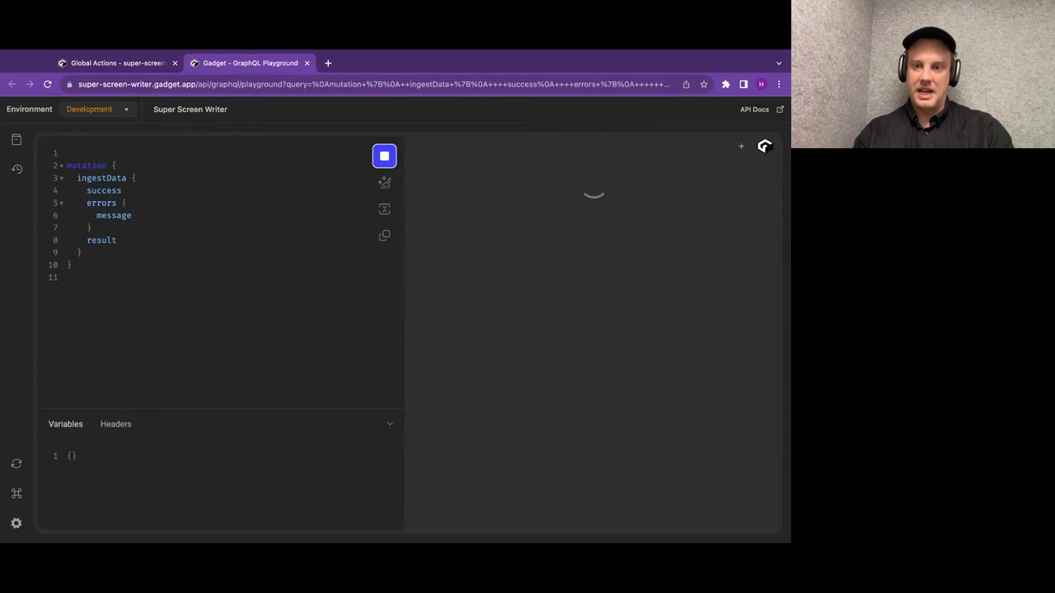
click(384, 155)
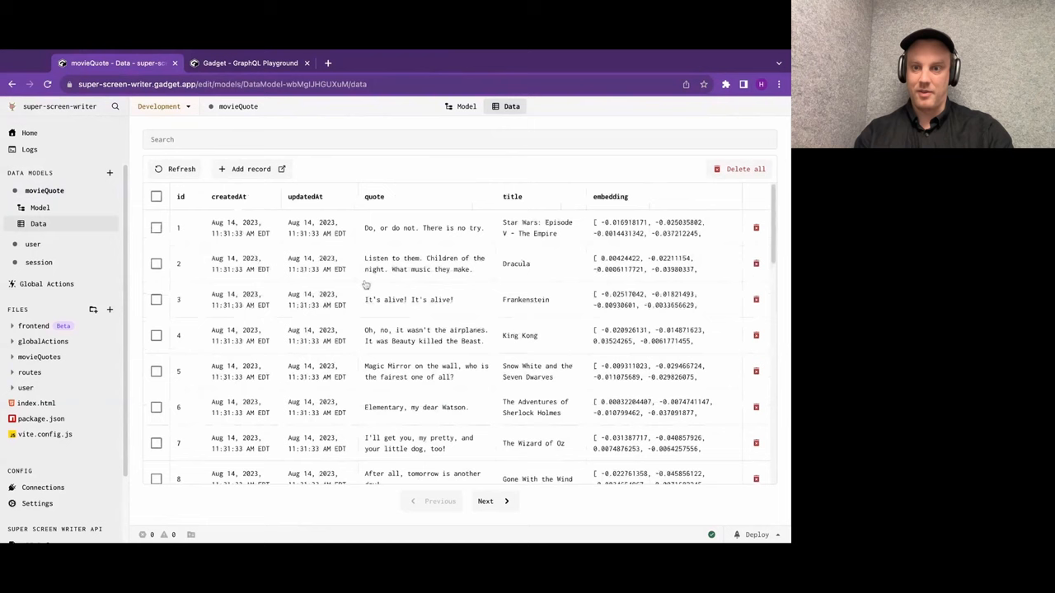
Inspect a movieQuote record's full embedding vector, then move on to global actions.
click(663, 228)
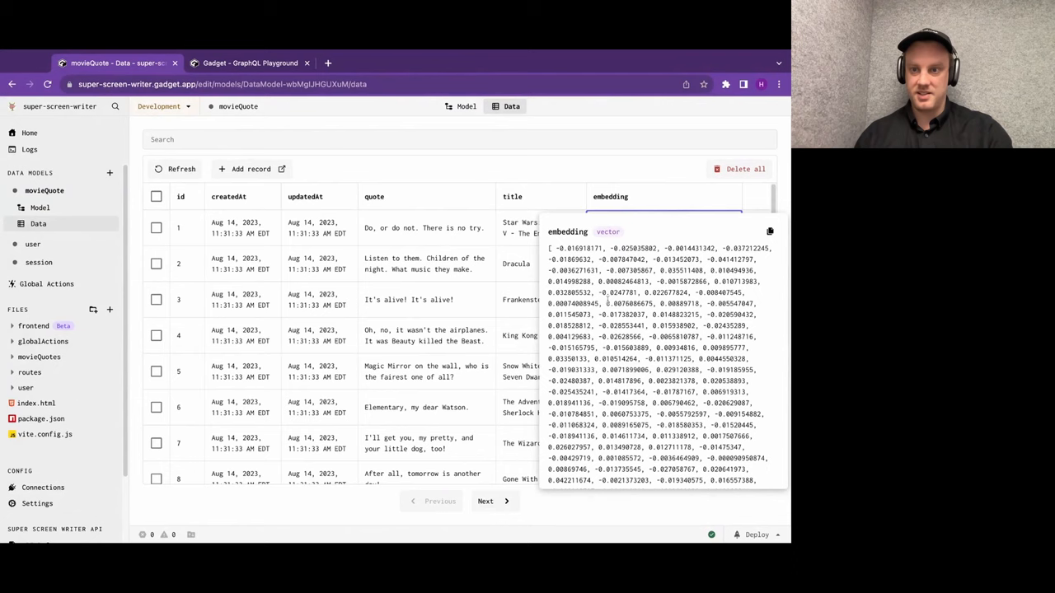
click(539, 173)
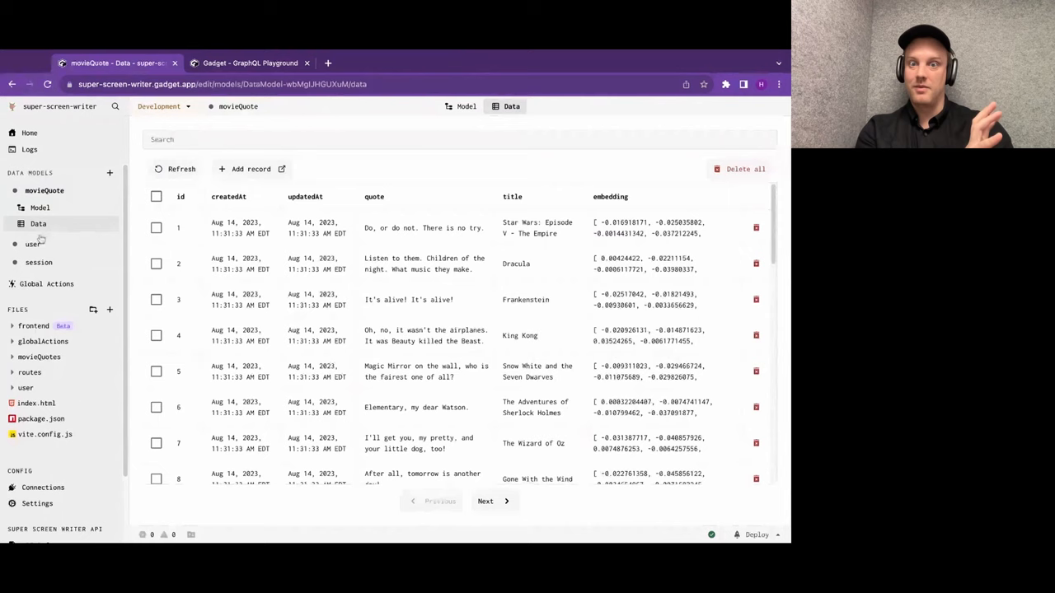
click(46, 272)
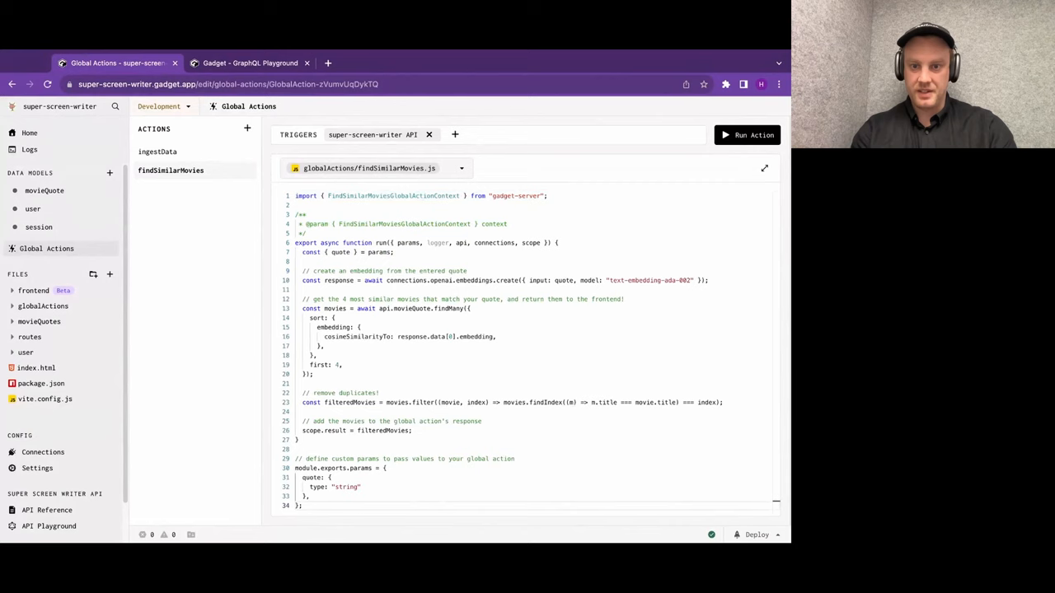
Expand the frontend folder listing App.jsx, api.js and main.jsx beside findSimilarMovies.js.
double_click(340, 252)
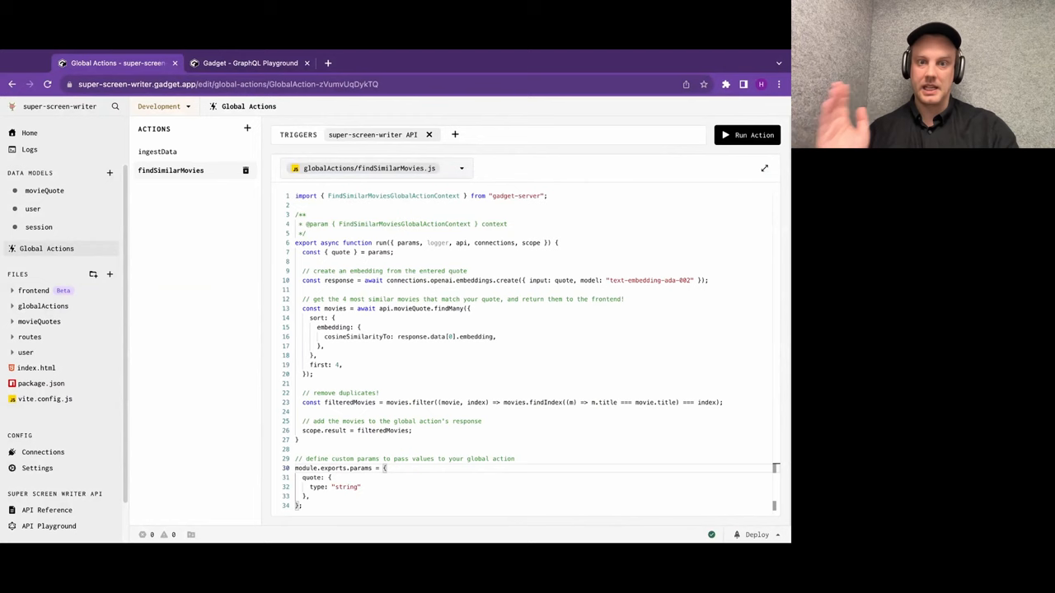
click(33, 290)
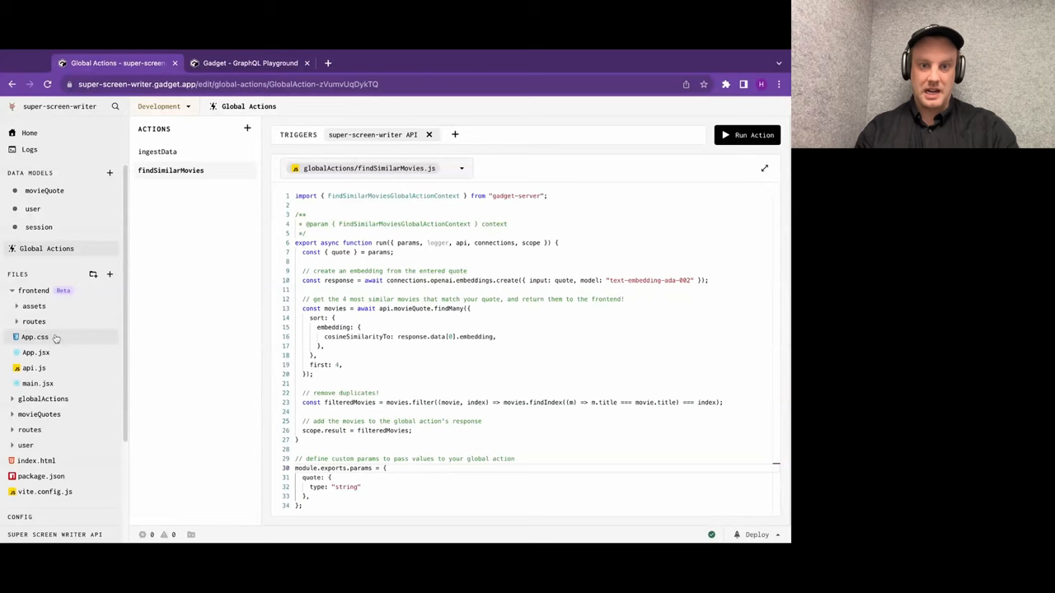
click(34, 336)
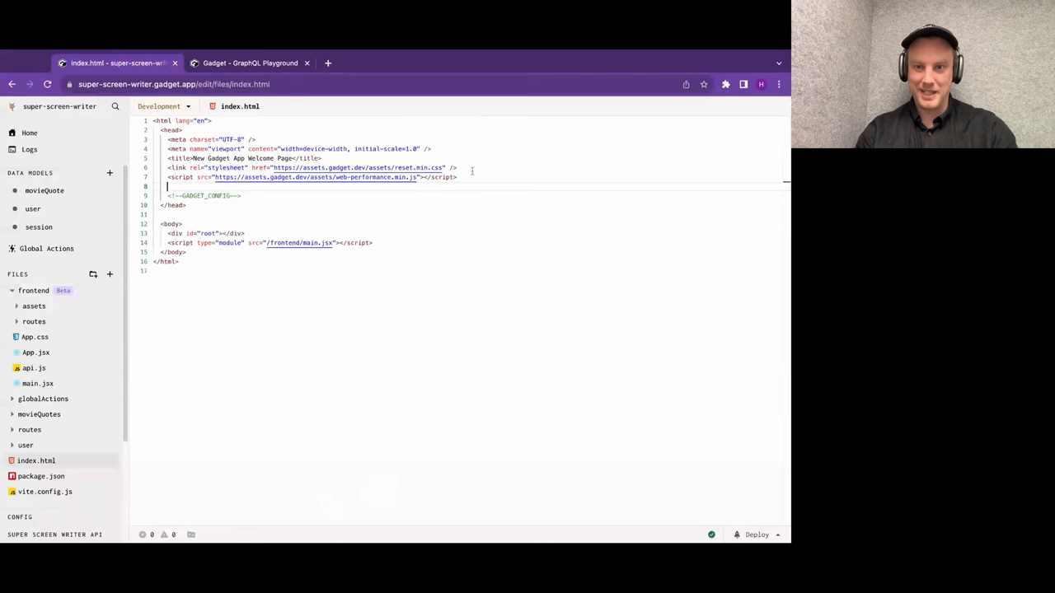
text(<link rel="stylesheet" href="https://unpkg.com/quick-demo-css/global.css" />)
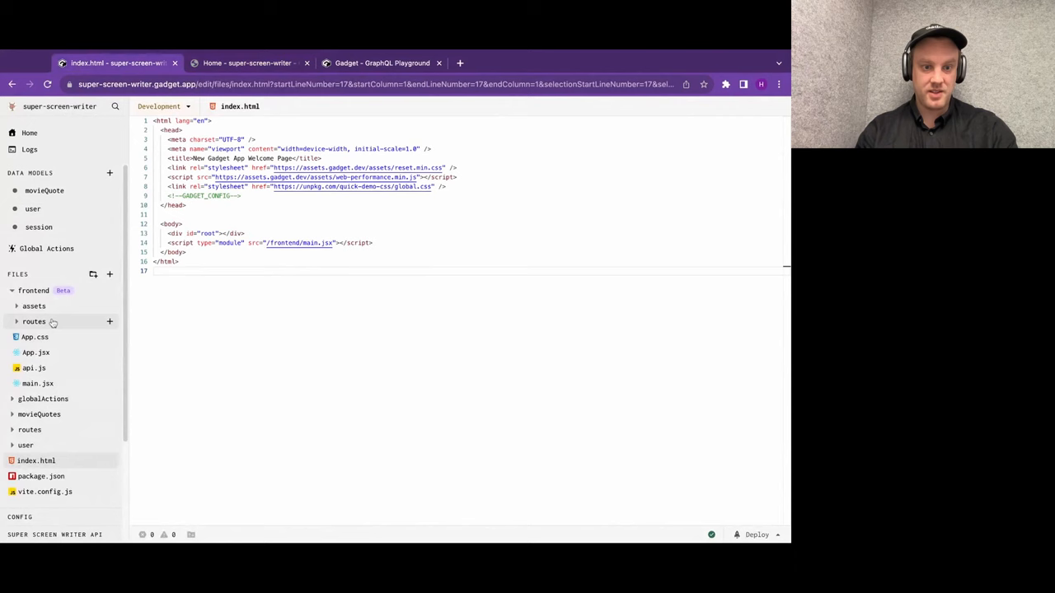
click(33, 321)
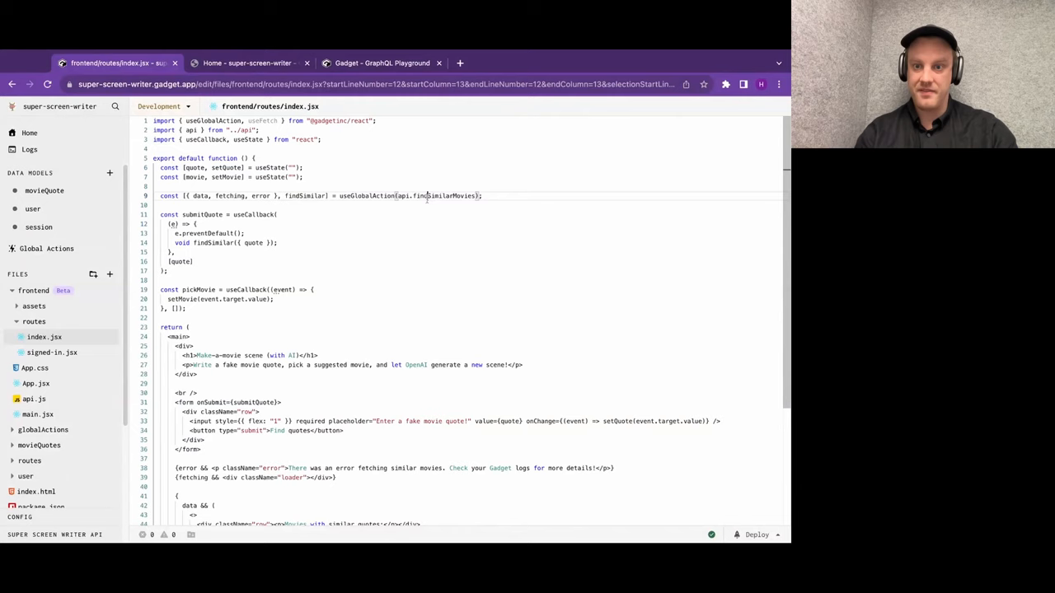
Walk through index.jsx's useGlobalAction(api.findSimilarMovies), quote input and results list, then switch to the app preview.
double_click(365, 195)
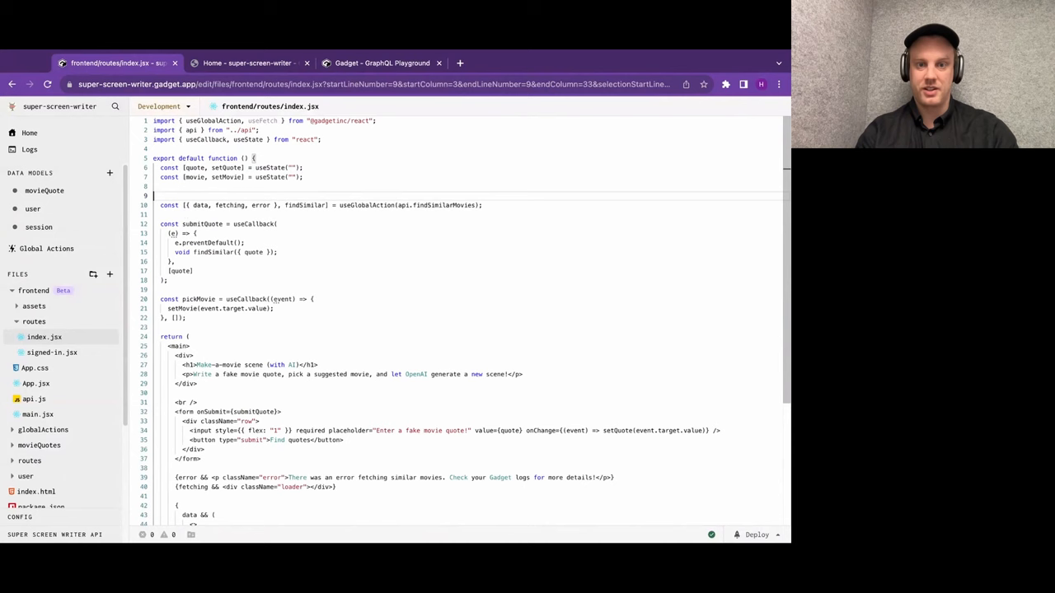
double_click(366, 195)
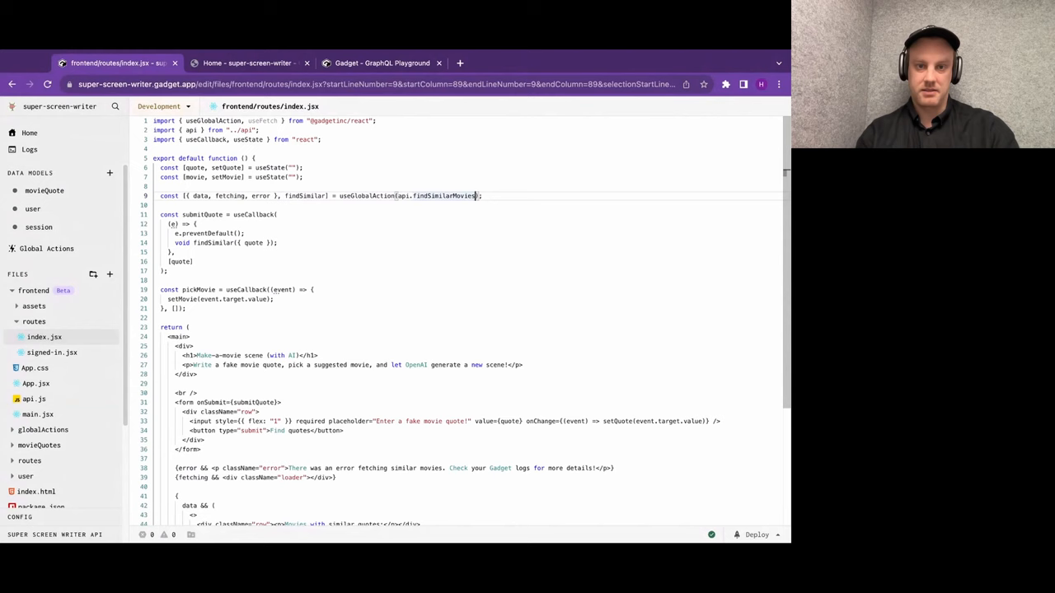
scroll(down, 3)
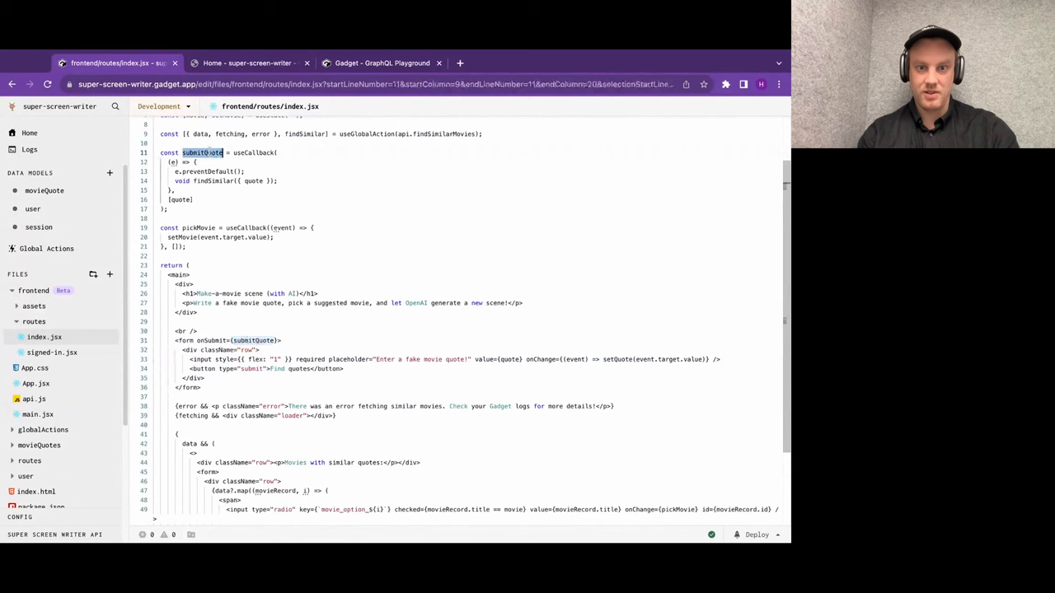
click(200, 360)
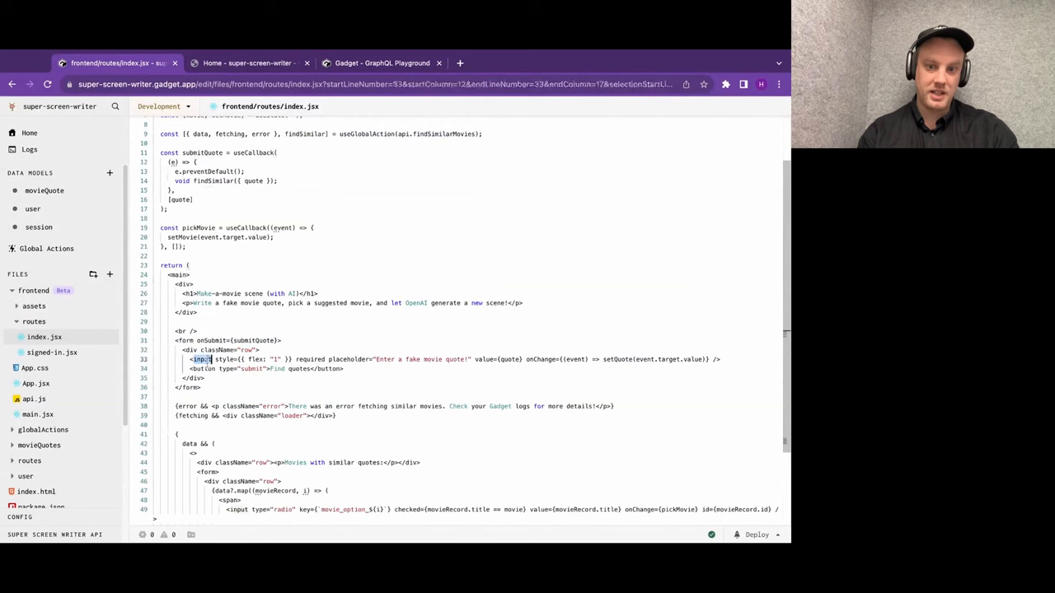
scroll(down, 3)
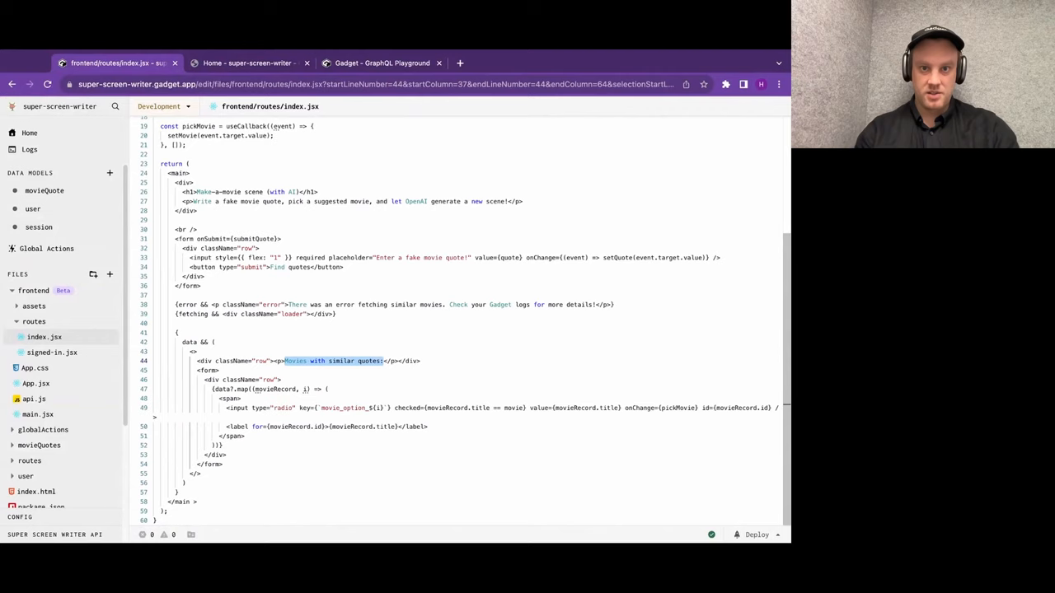
click(247, 62)
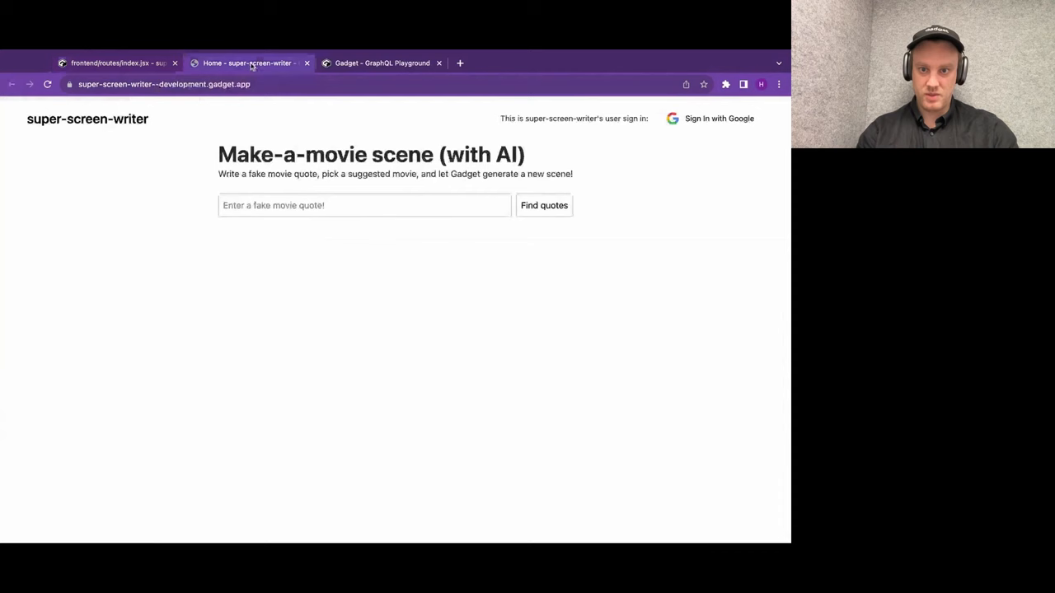
Submit the fake quote 'use the fridge luke', which errors fetching similar movies.
text(use the fridge luke)
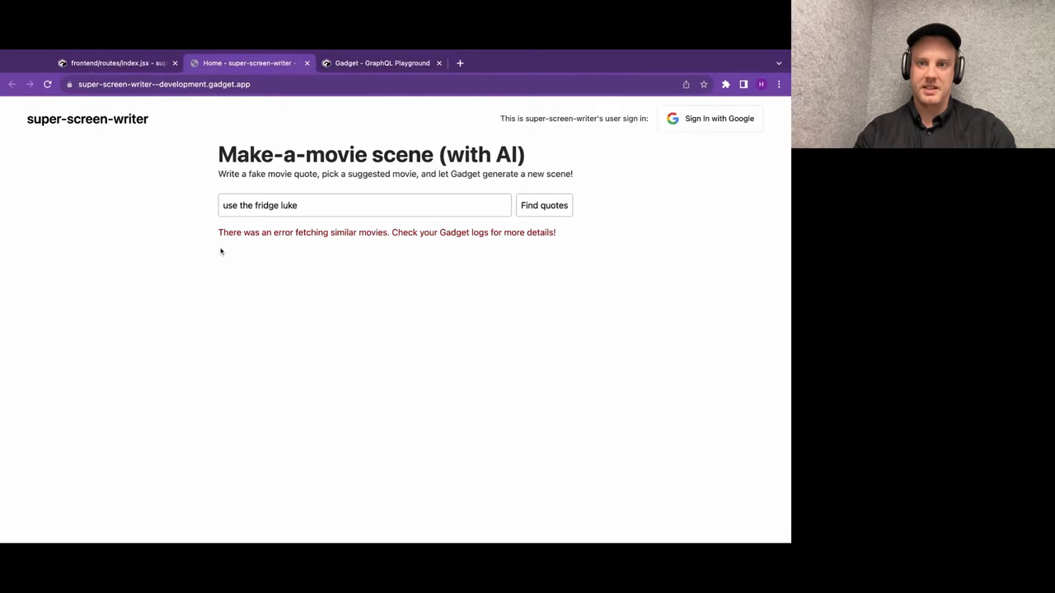
key(F12)
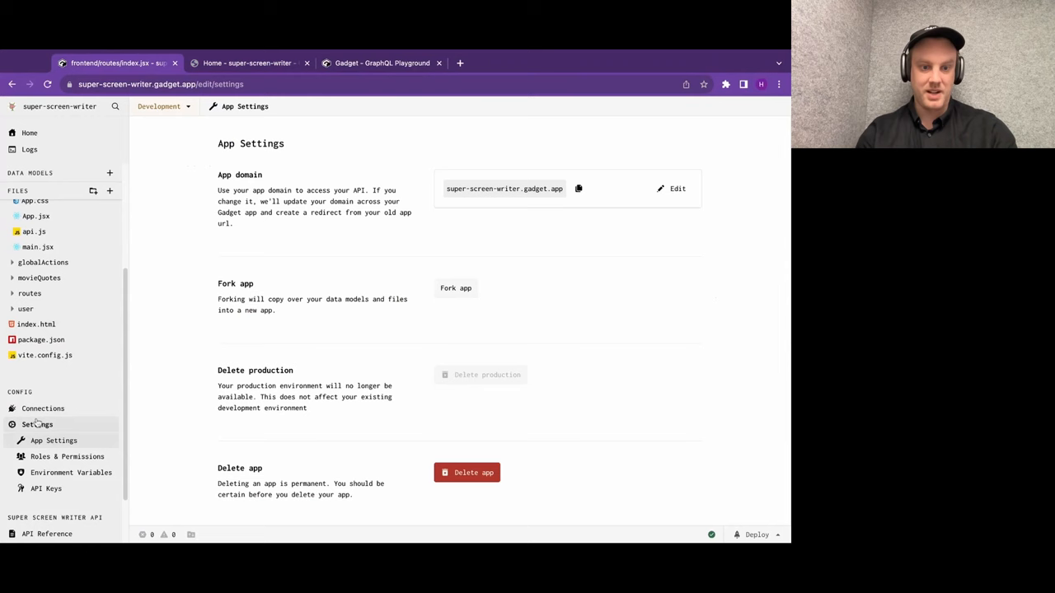
In Roles & Permissions, allow the unauthenticated role to run findSimilarMovies.
click(66, 457)
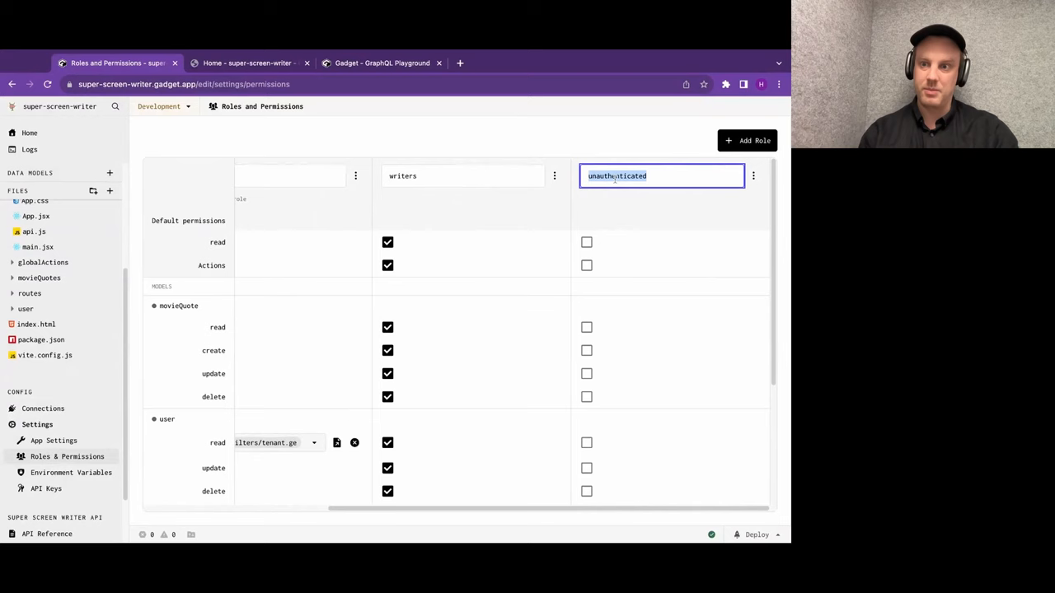
scroll(down, 3)
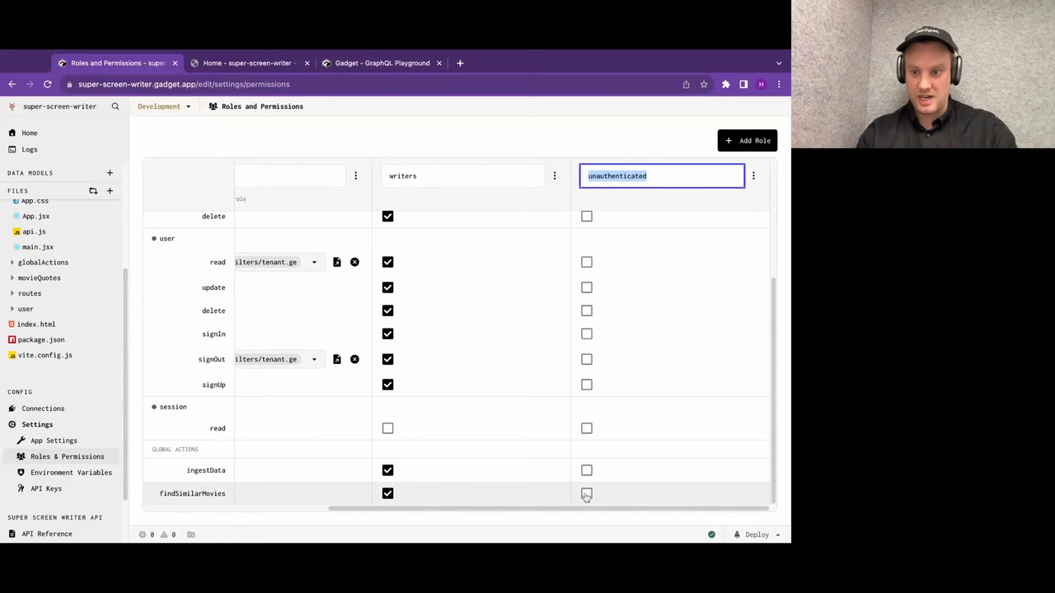
click(248, 63)
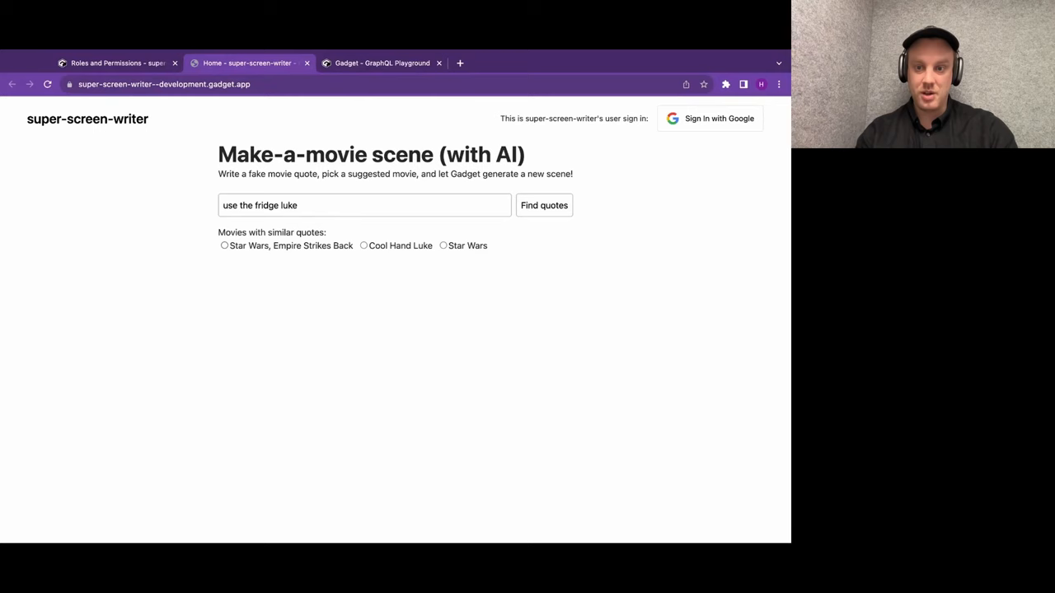
Choose Star Wars, Empire Strikes Back, then return to the Gadget roles and permissions page.
click(225, 245)
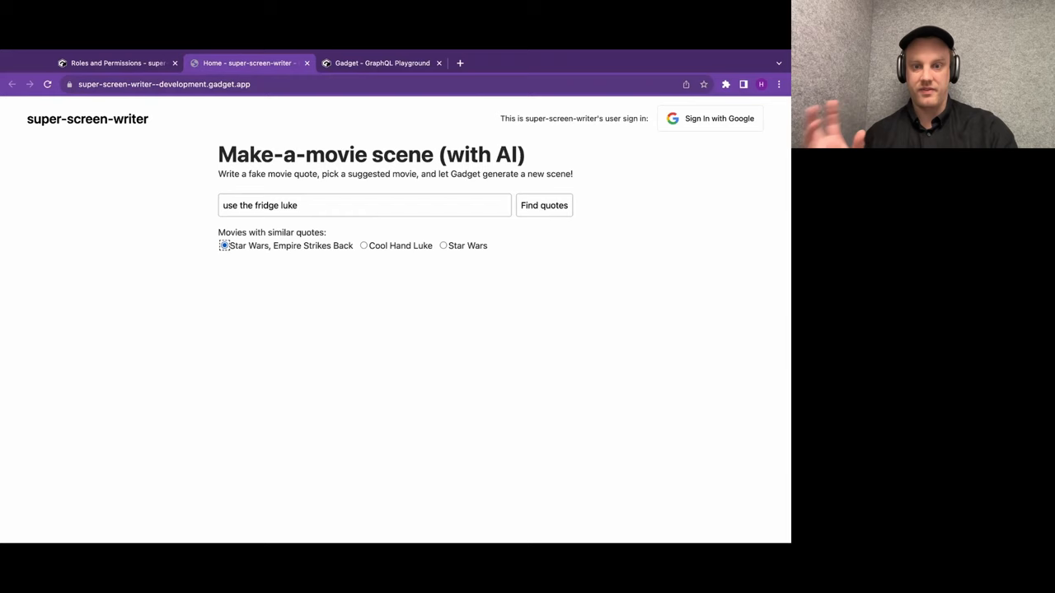
click(224, 246)
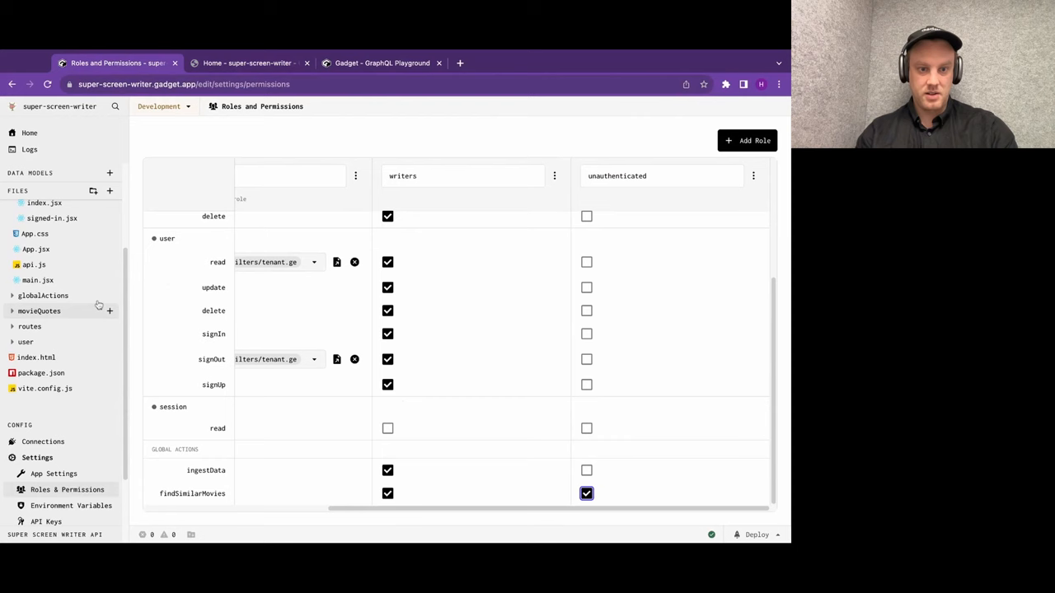
click(46, 373)
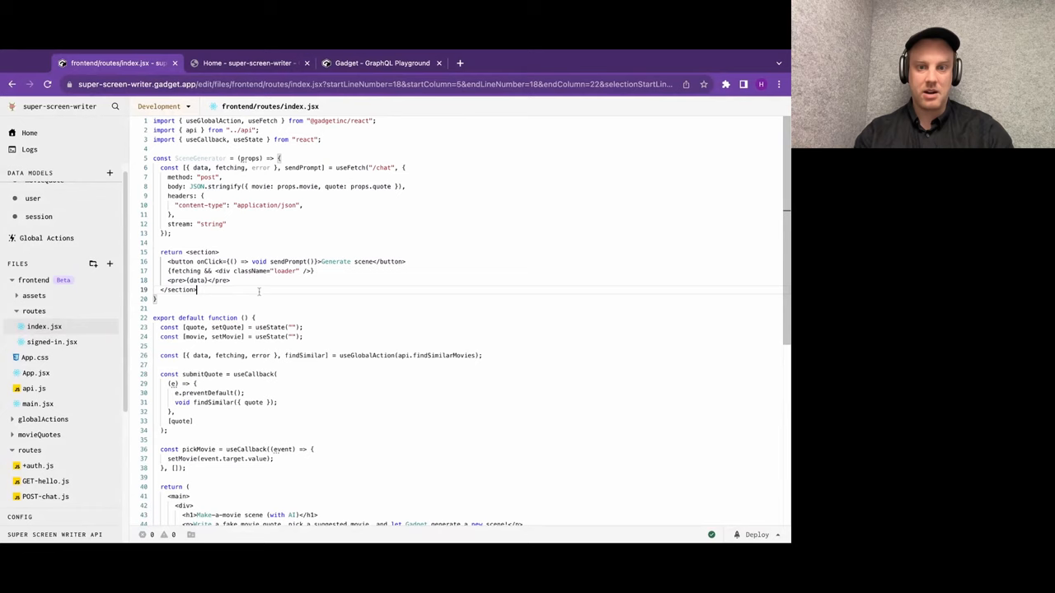
Render <ScreenGenerator movie quote/> in index.jsx only when movie && quote are set, then reopen the app.
double_click(349, 168)
text({movie &)
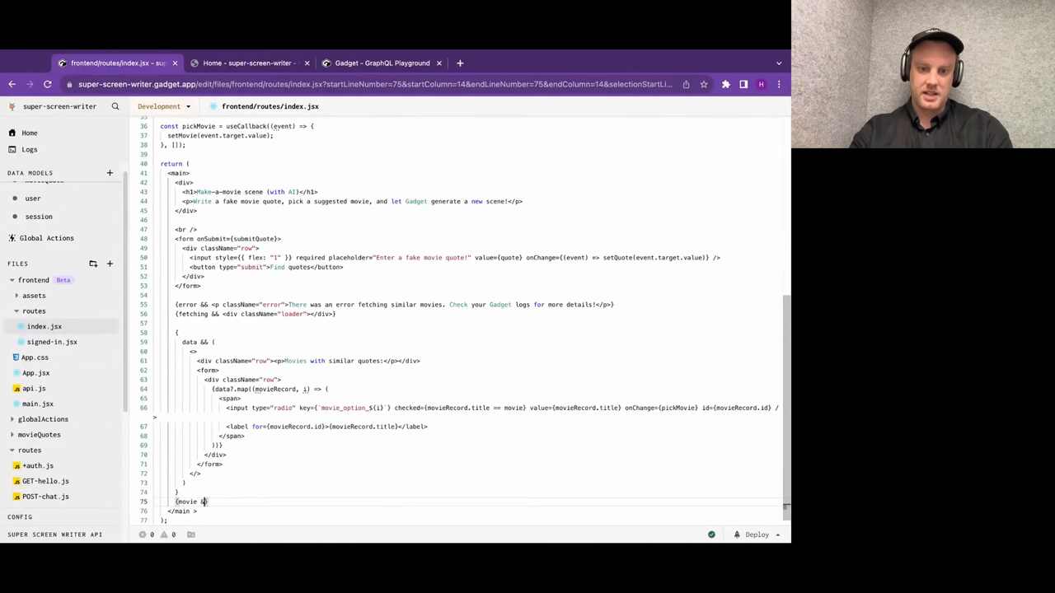
text(quote && <SceneGenerator movie={movie)
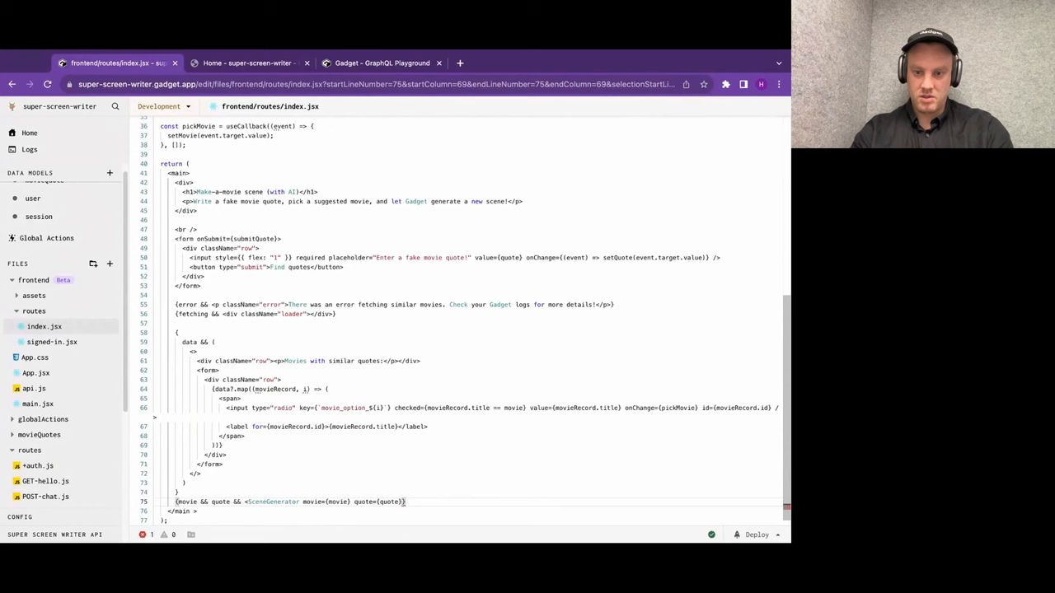
click(248, 63)
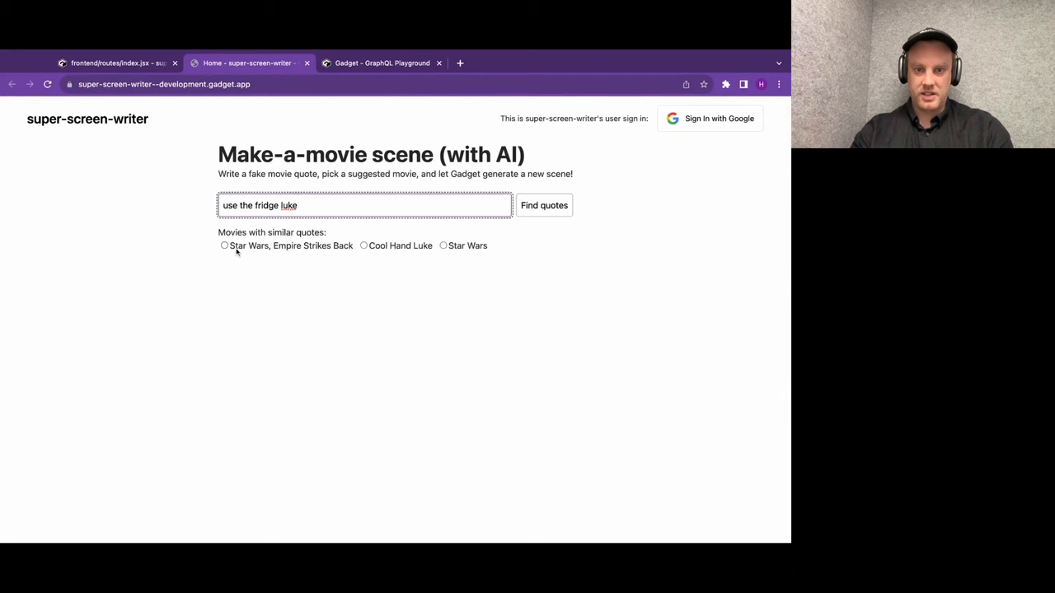
Select Star Wars, Empire Strikes Back and stream a generated cockpit scene for the fridge quote.
click(225, 246)
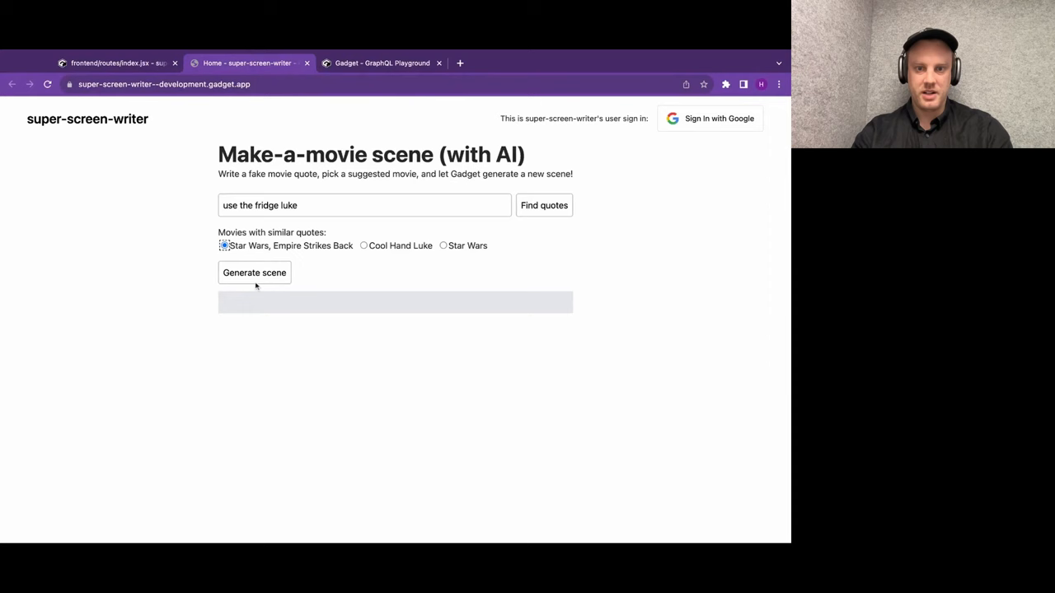
click(254, 272)
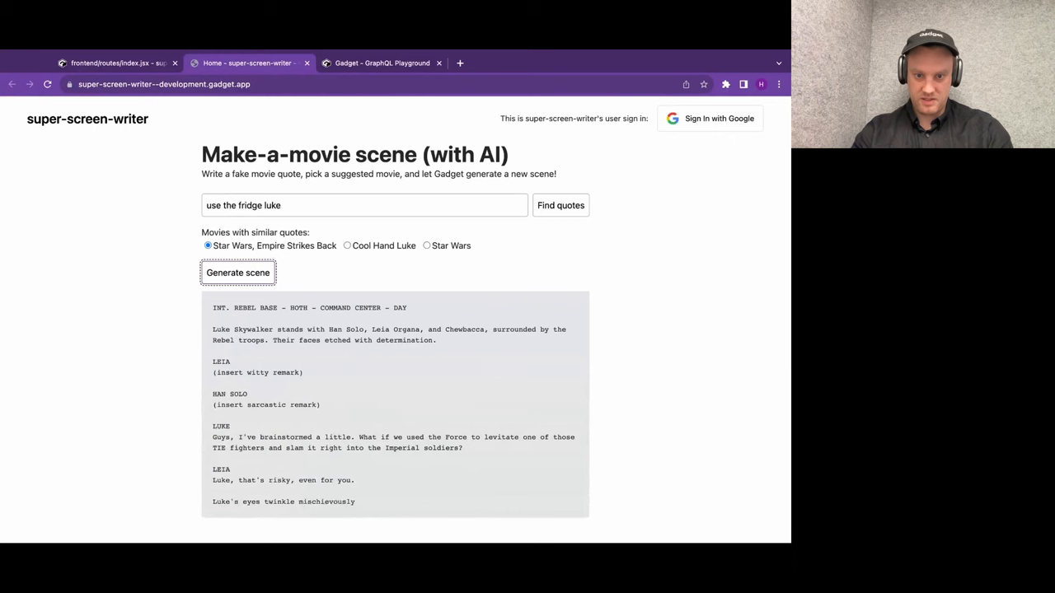
scroll(down, 3)
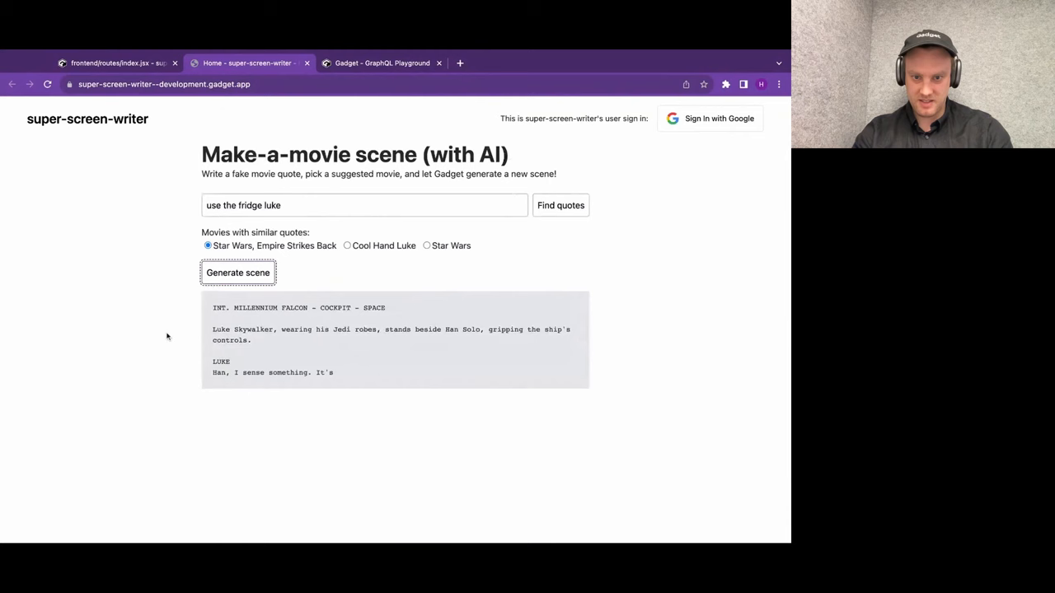
click(237, 272)
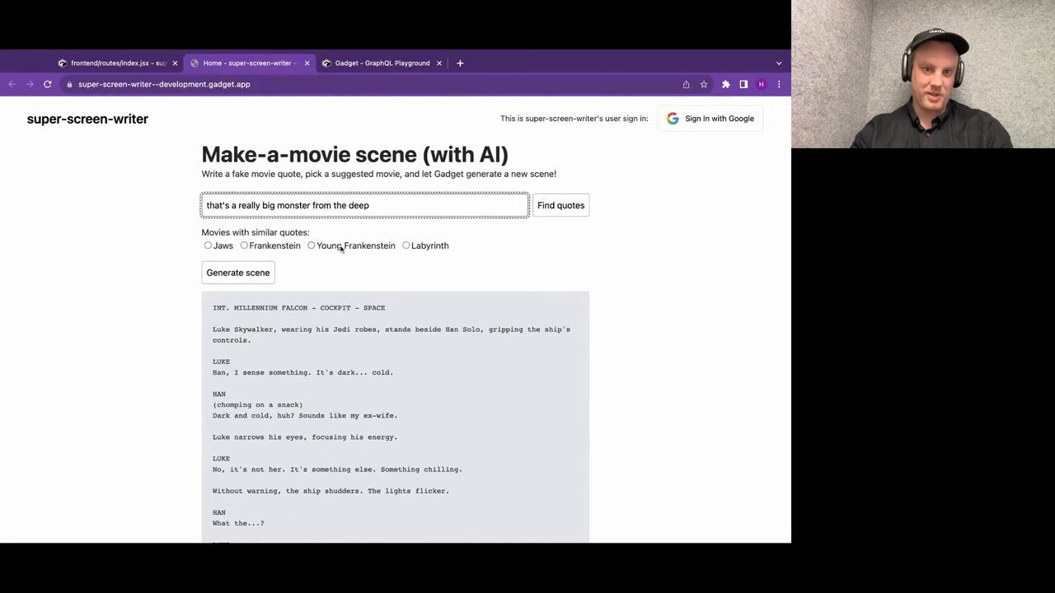
Select Frankenstein for the monster quote and review the generated laboratory scene.
click(244, 246)
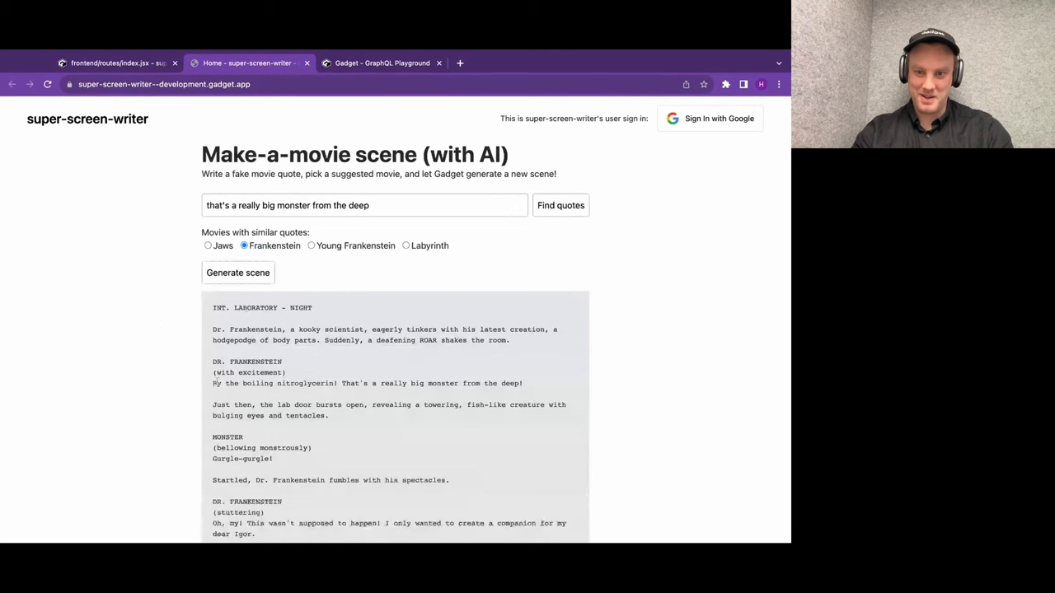
scroll(down, 3)
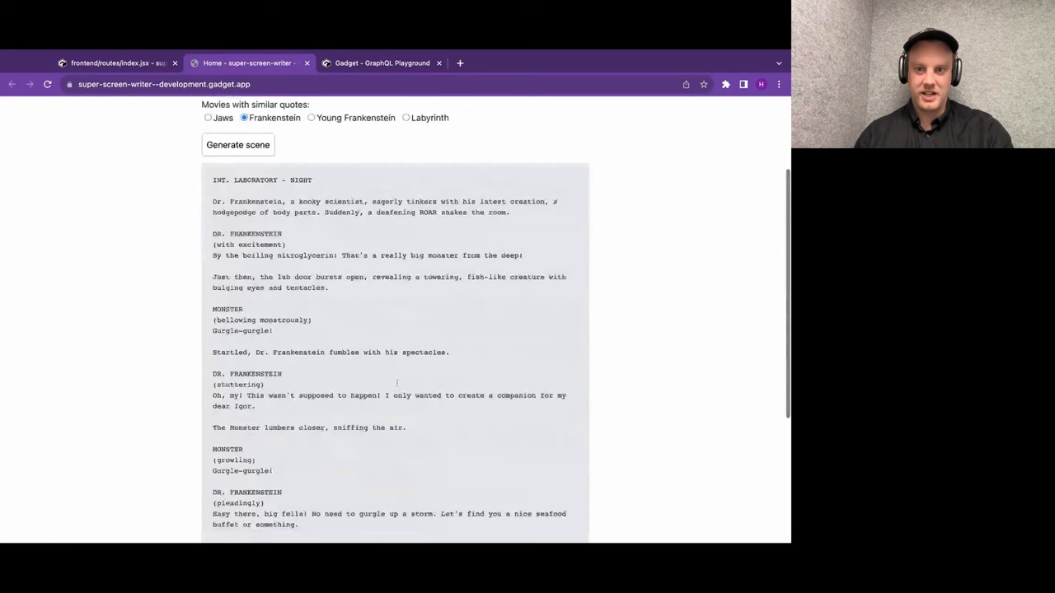